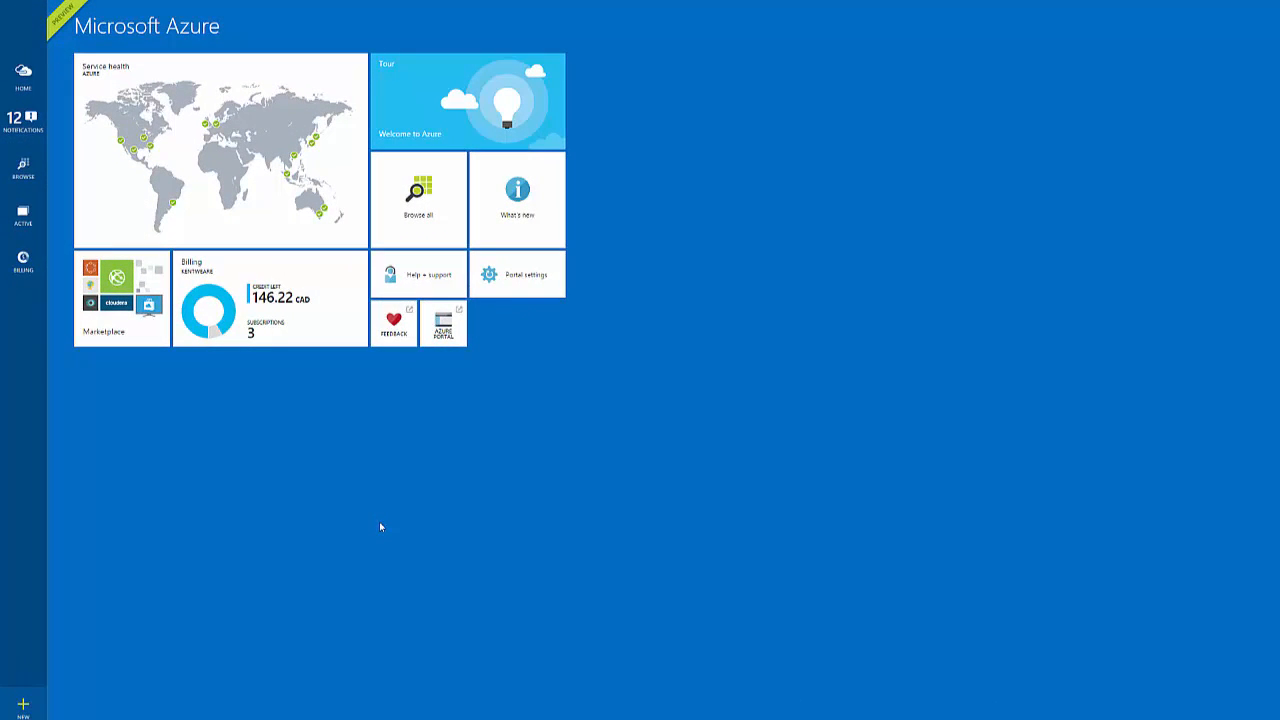
mouse_move(389, 536)
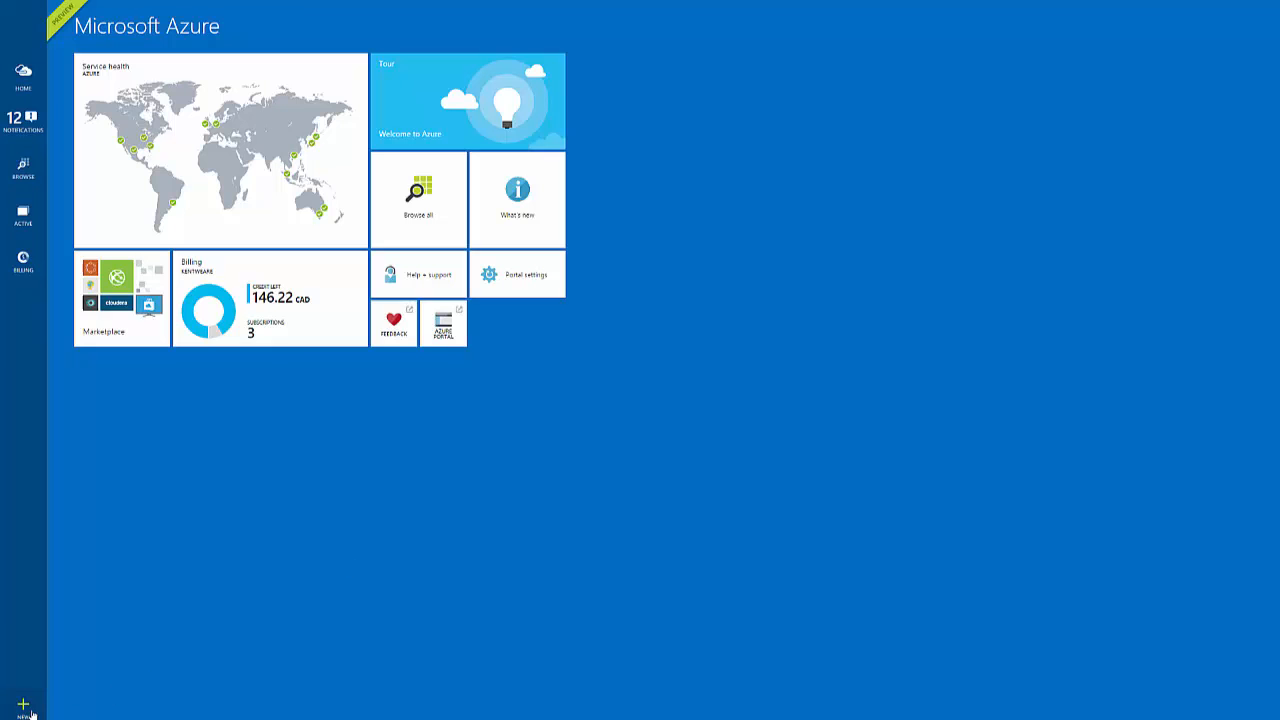
- Begin creating a new Logic app from the Web + Mobile category
click(22, 705)
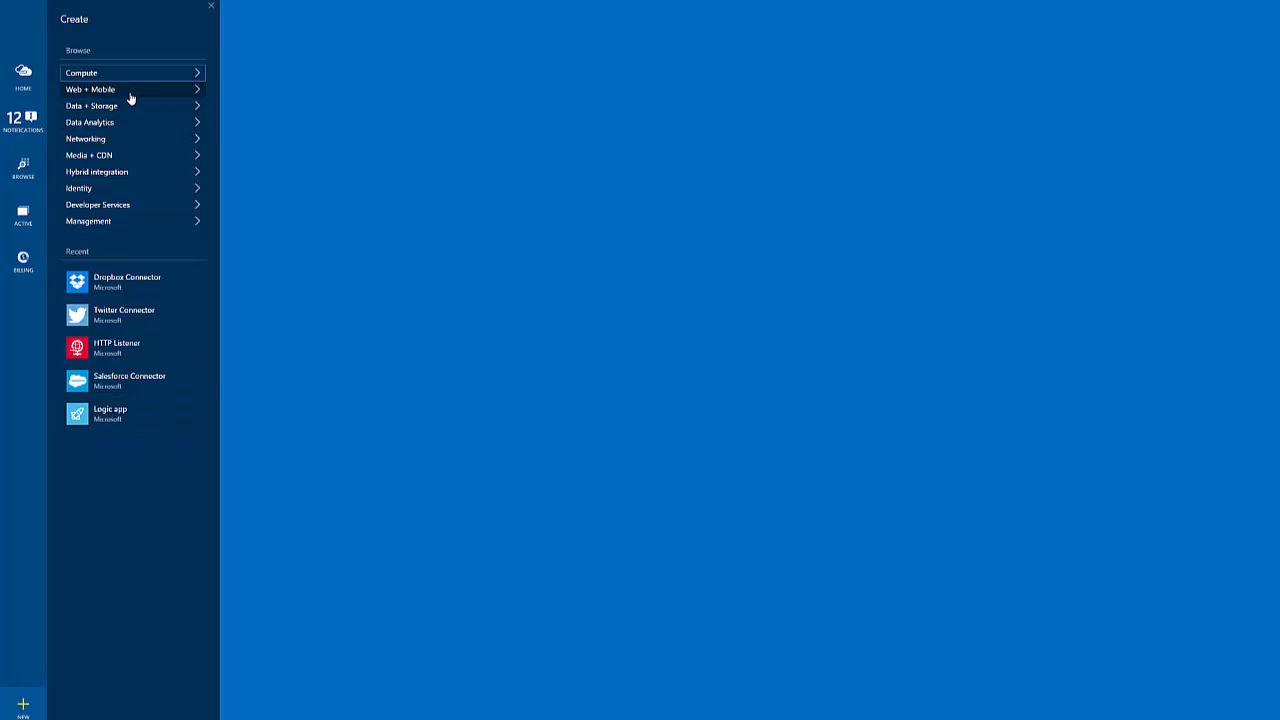
click(90, 89)
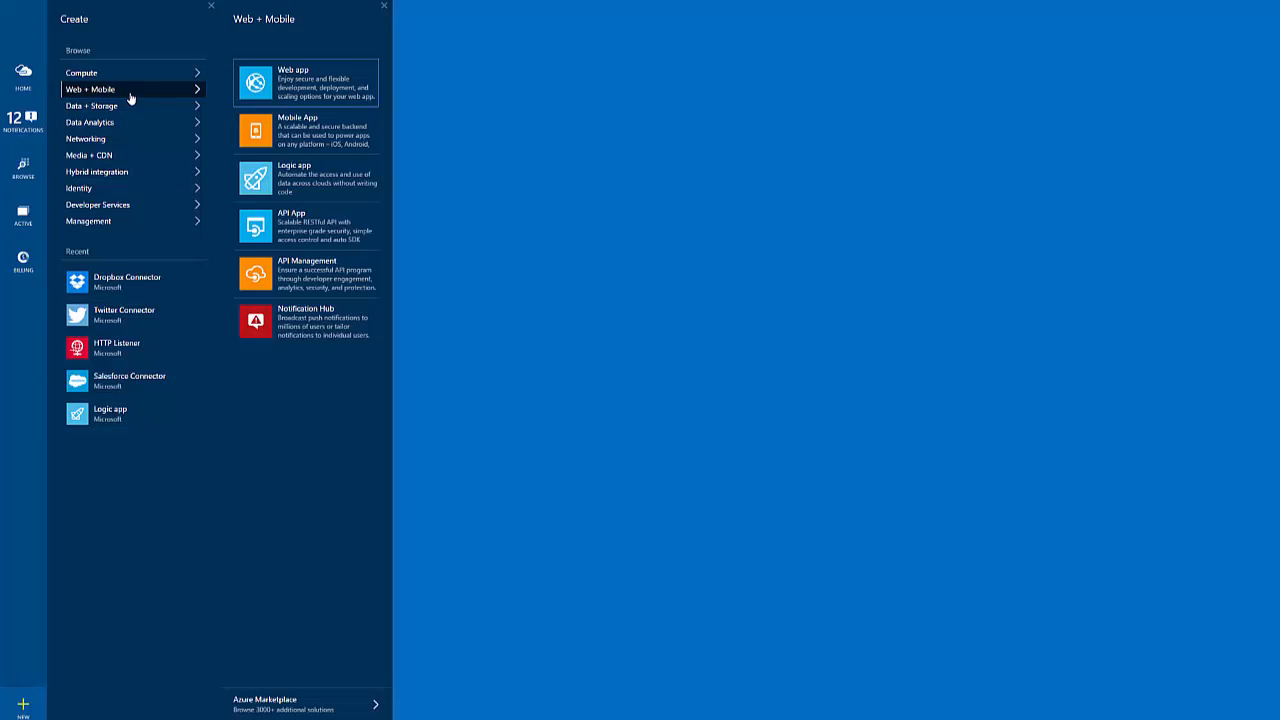
click(305, 178)
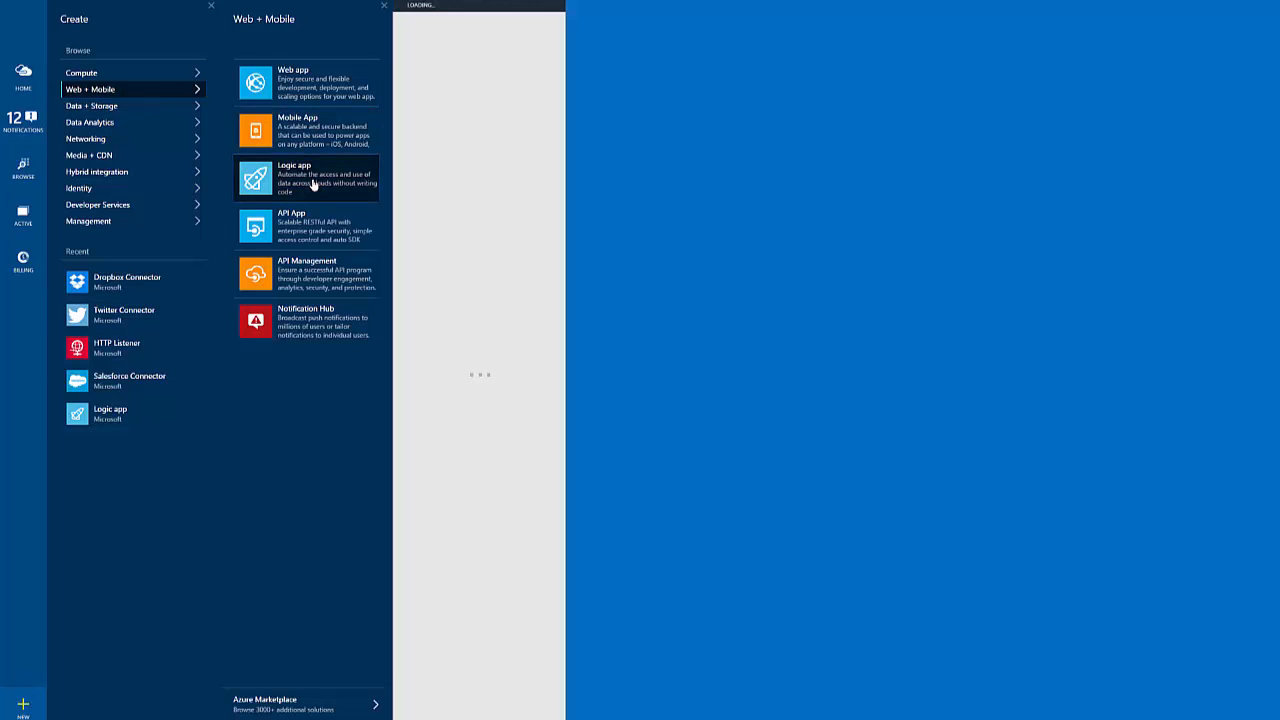
- Name the new logic app TwitterDropBoxLogic and create it
click(305, 178)
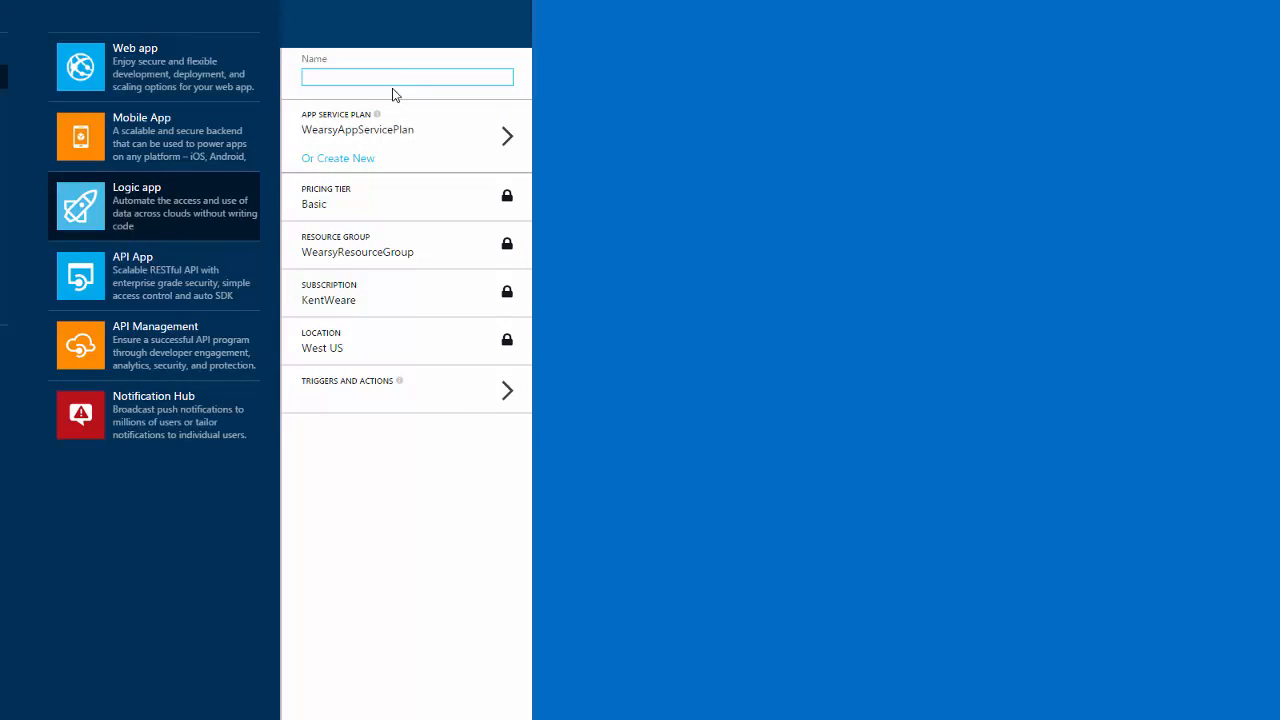
text(TwitterDropBox)
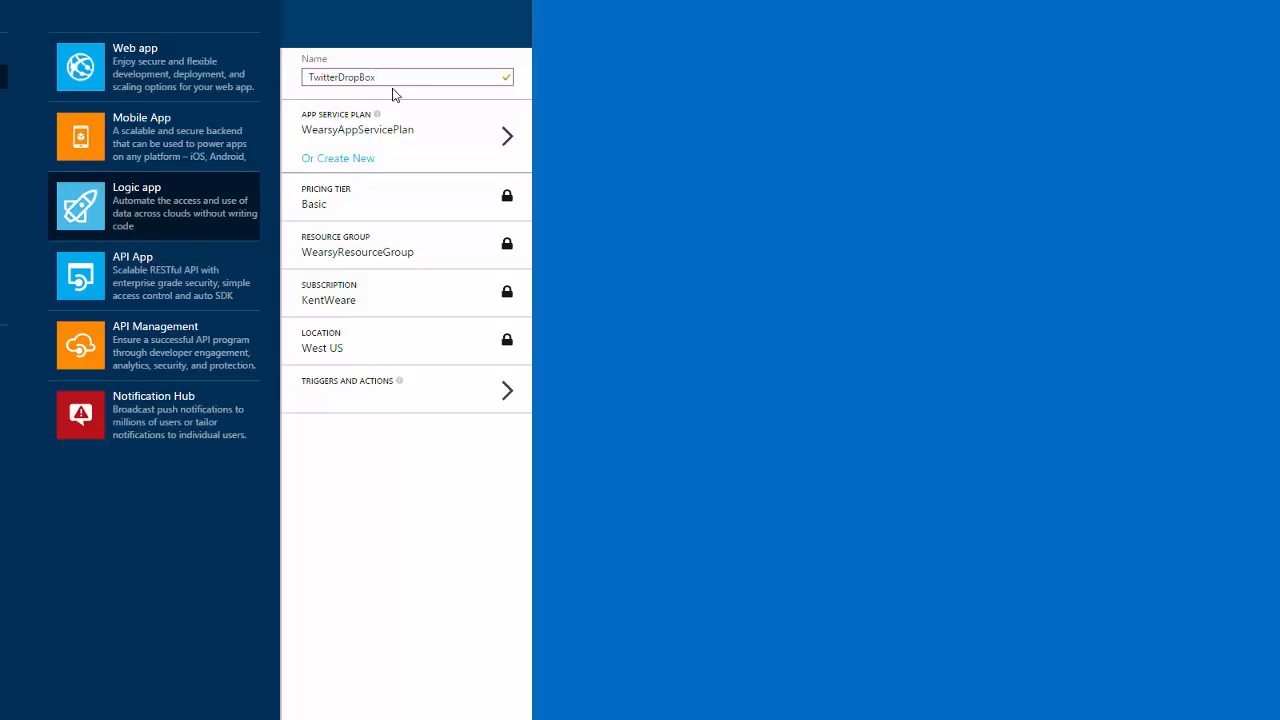
text(Logic)
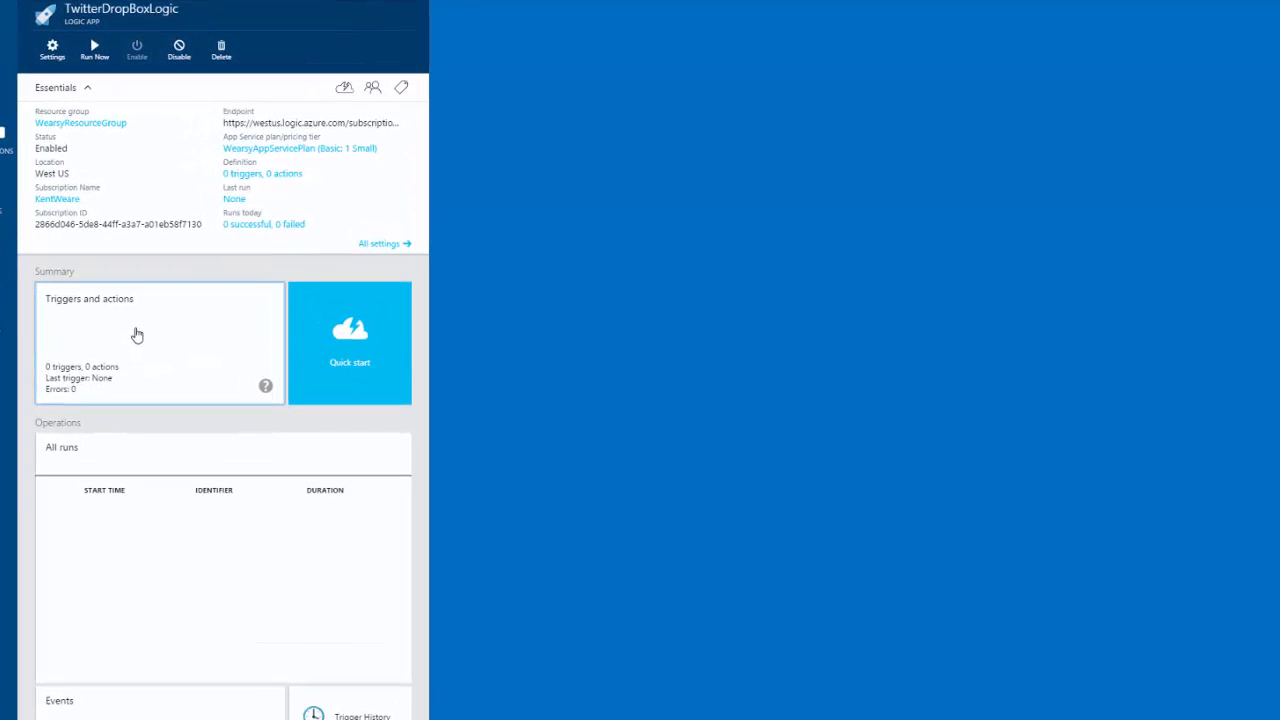
- Open the Triggers and actions designer and search API Apps for Twitter and Dropbox
click(137, 335)
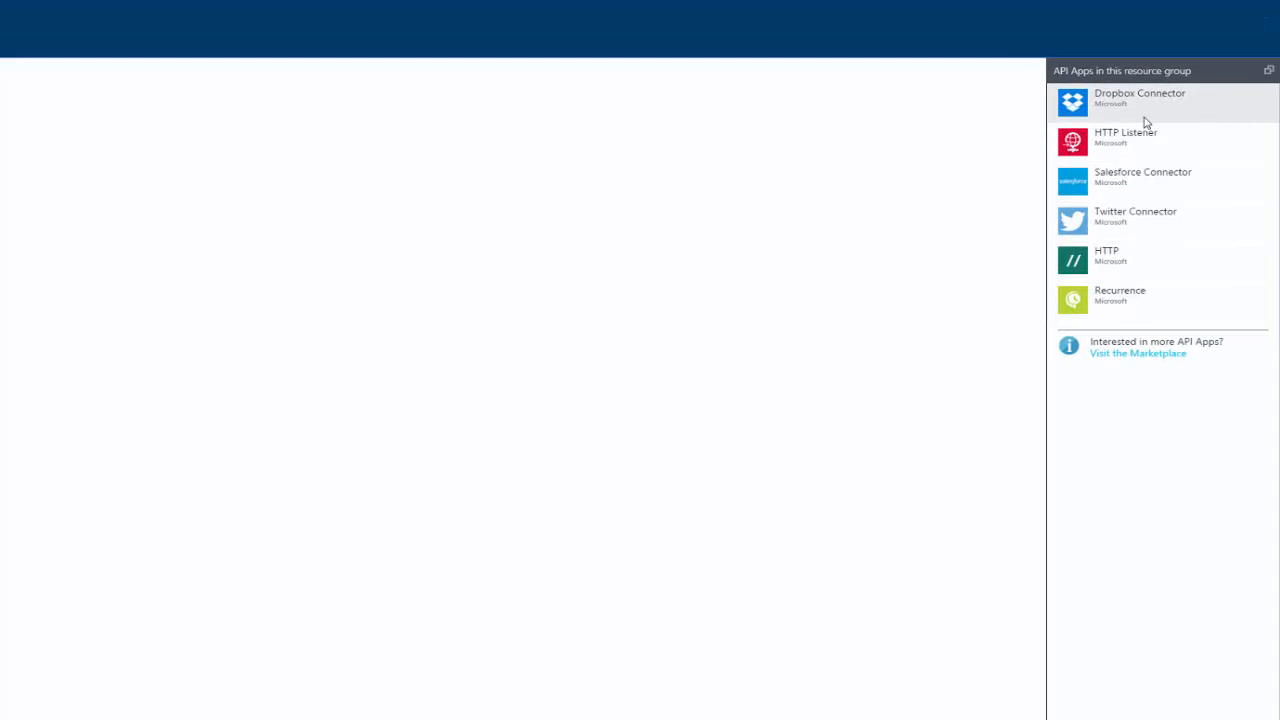
mouse_move(1175, 300)
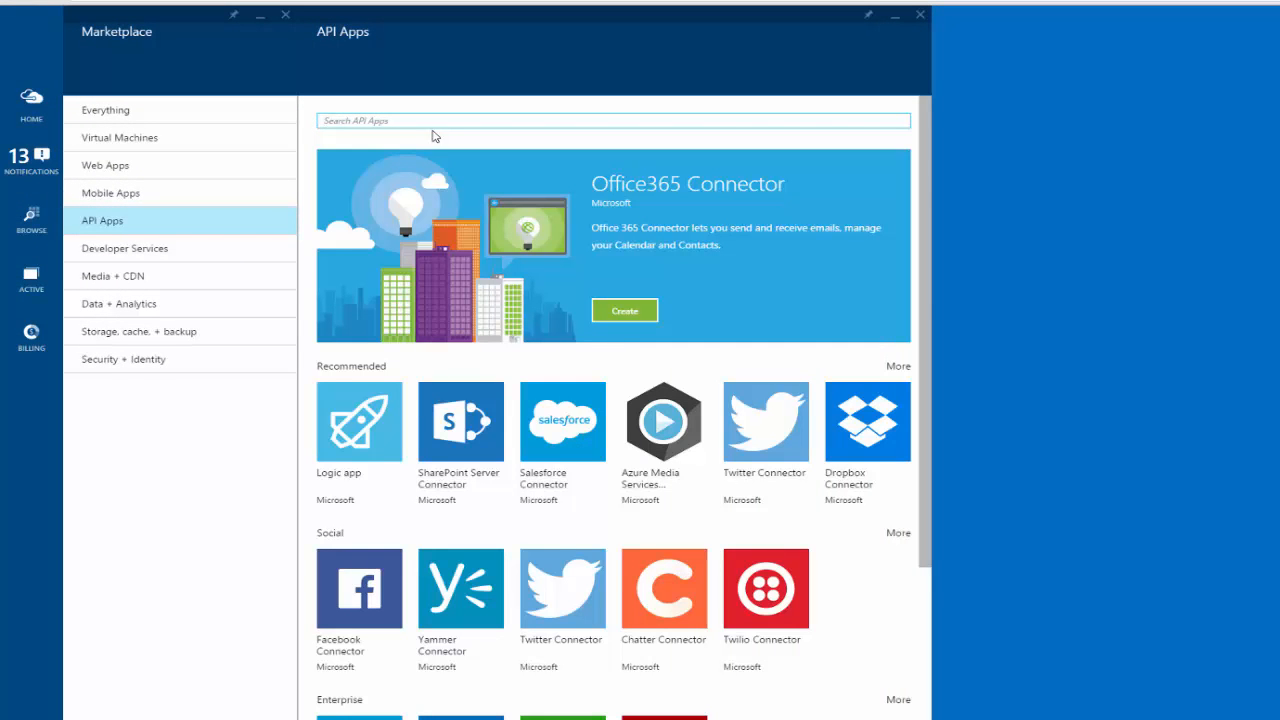
text(Twi)
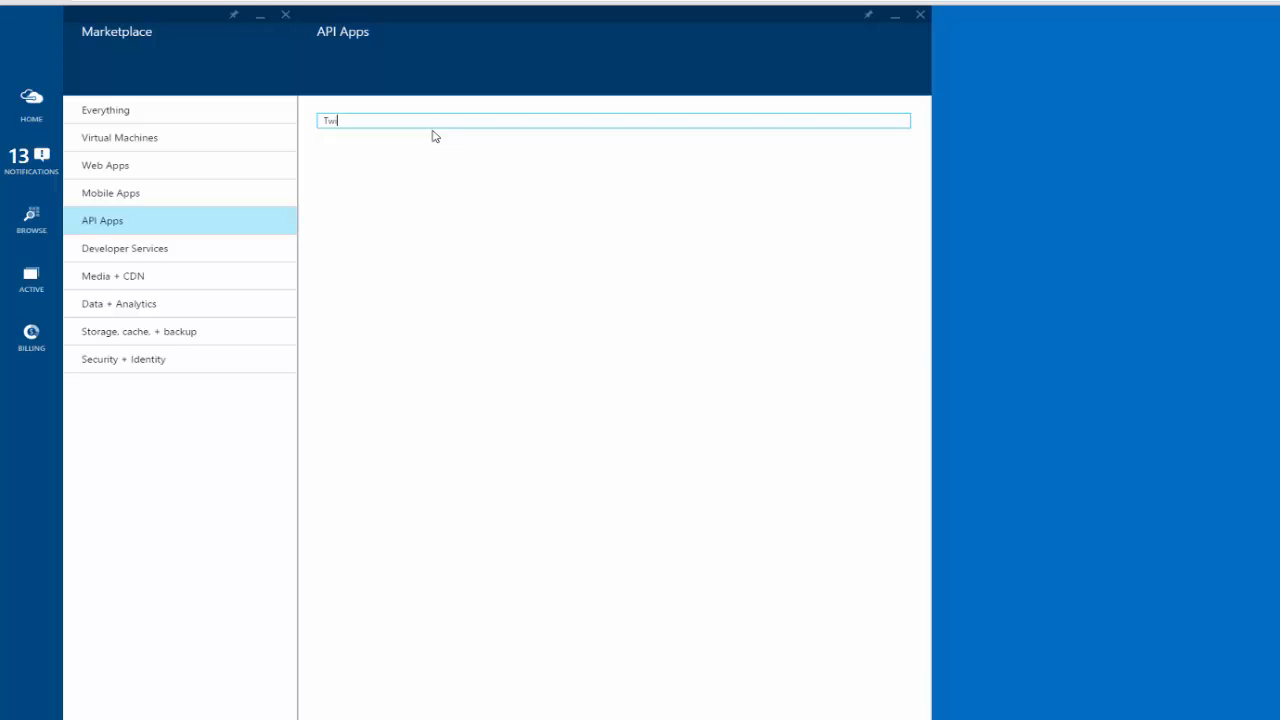
text(Drop)
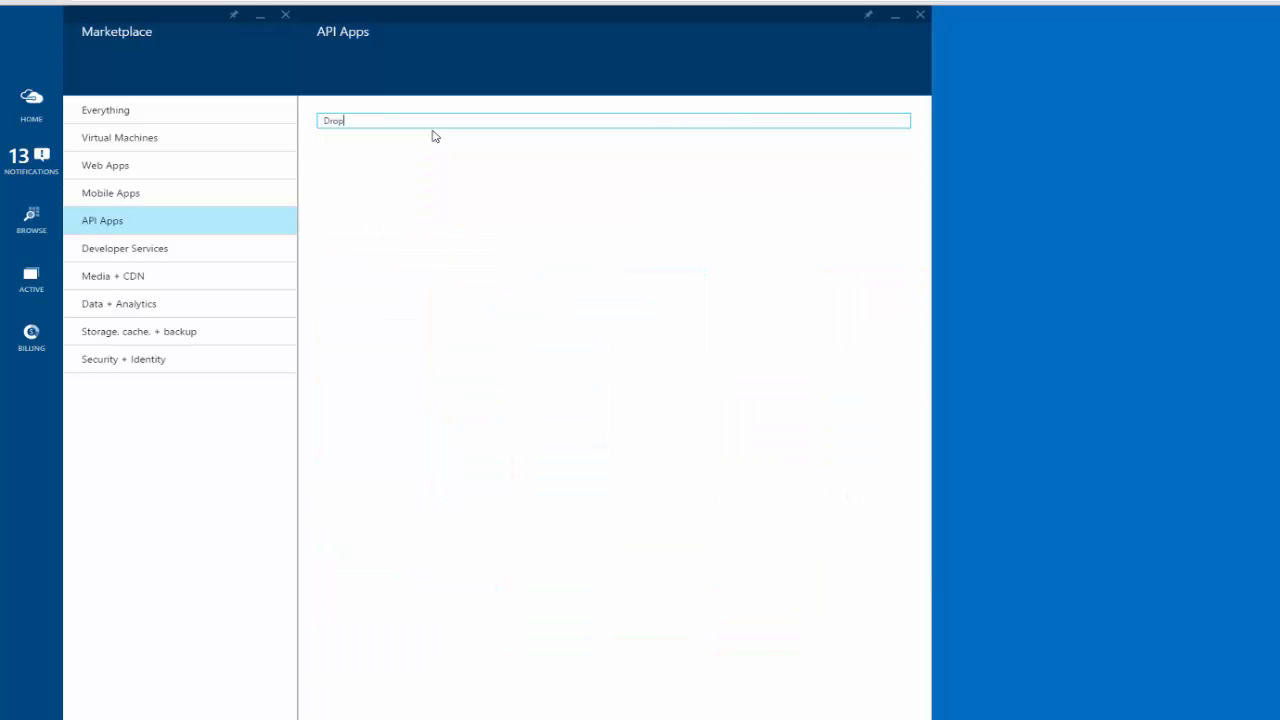
text(Drop)
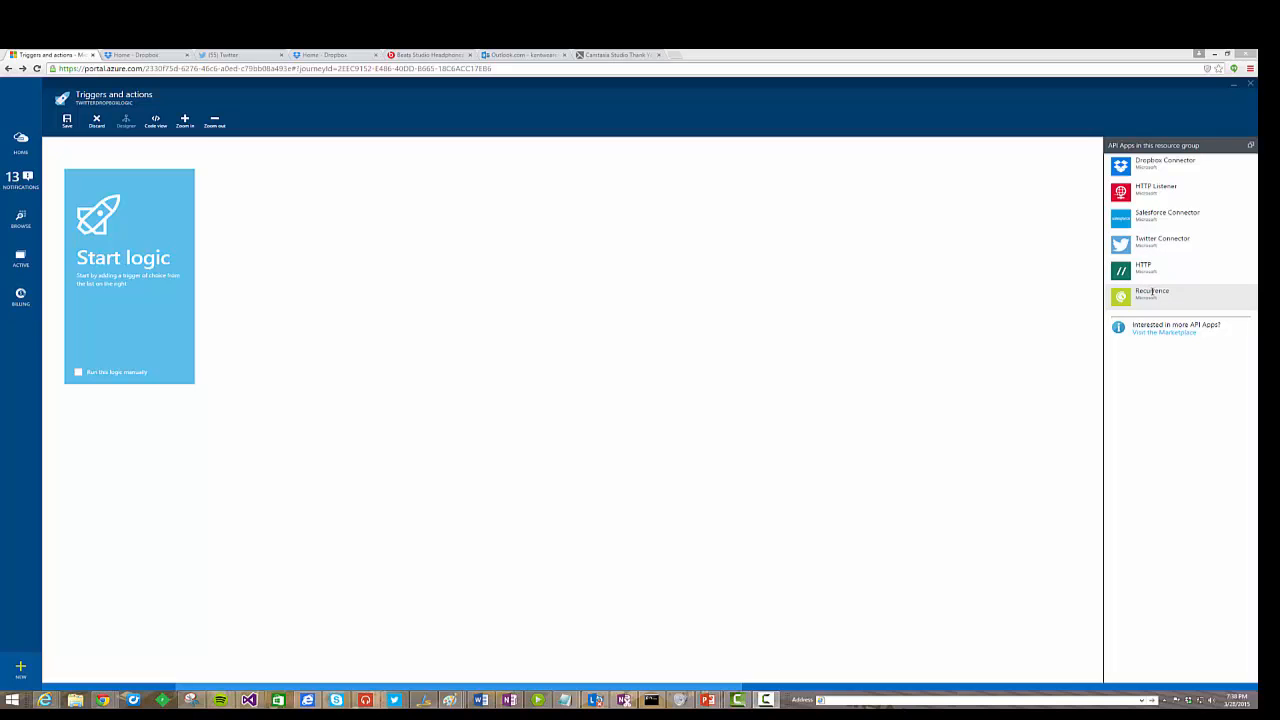
- Add a Recurrence trigger and check its frequency is every 1 hour
click(1152, 295)
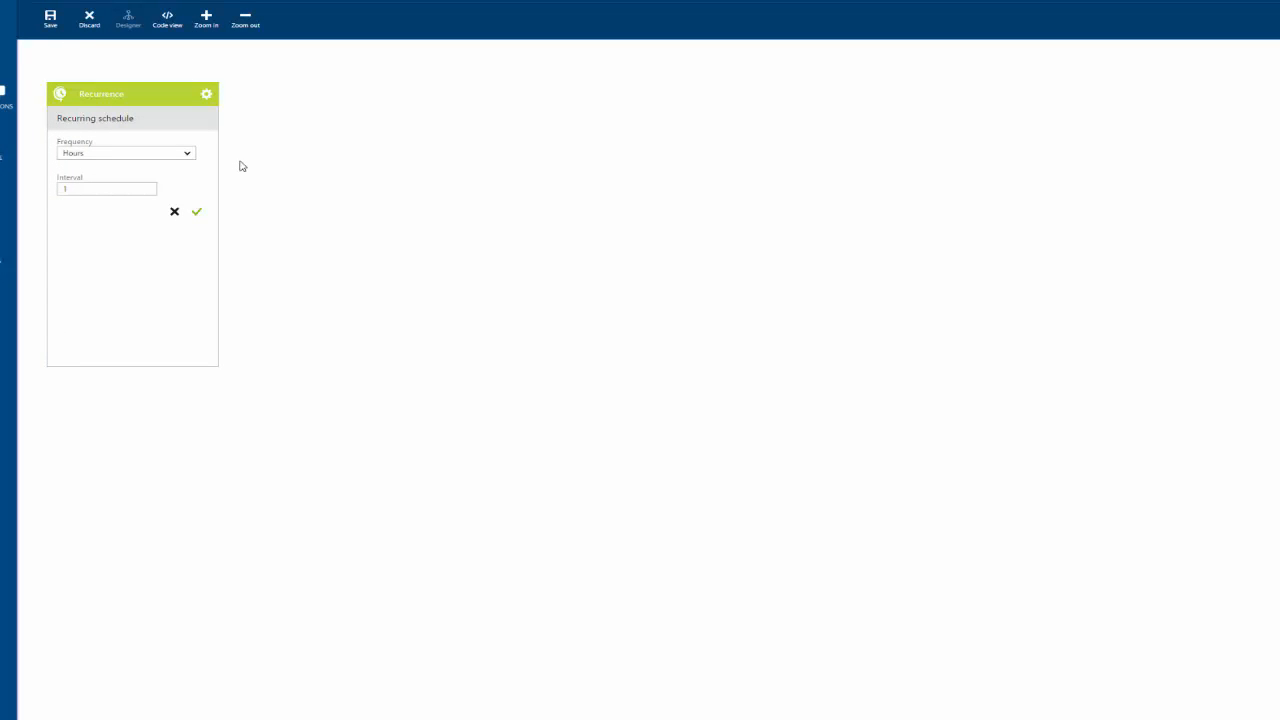
mouse_move(205, 180)
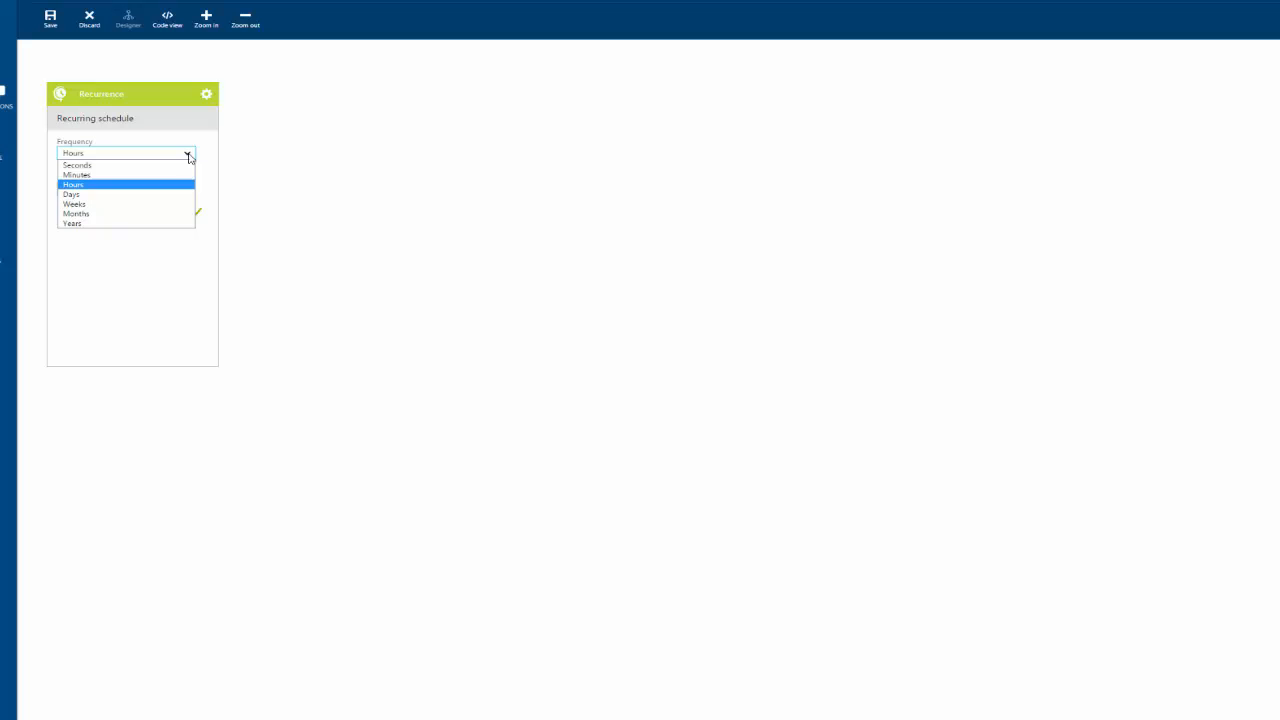
click(73, 184)
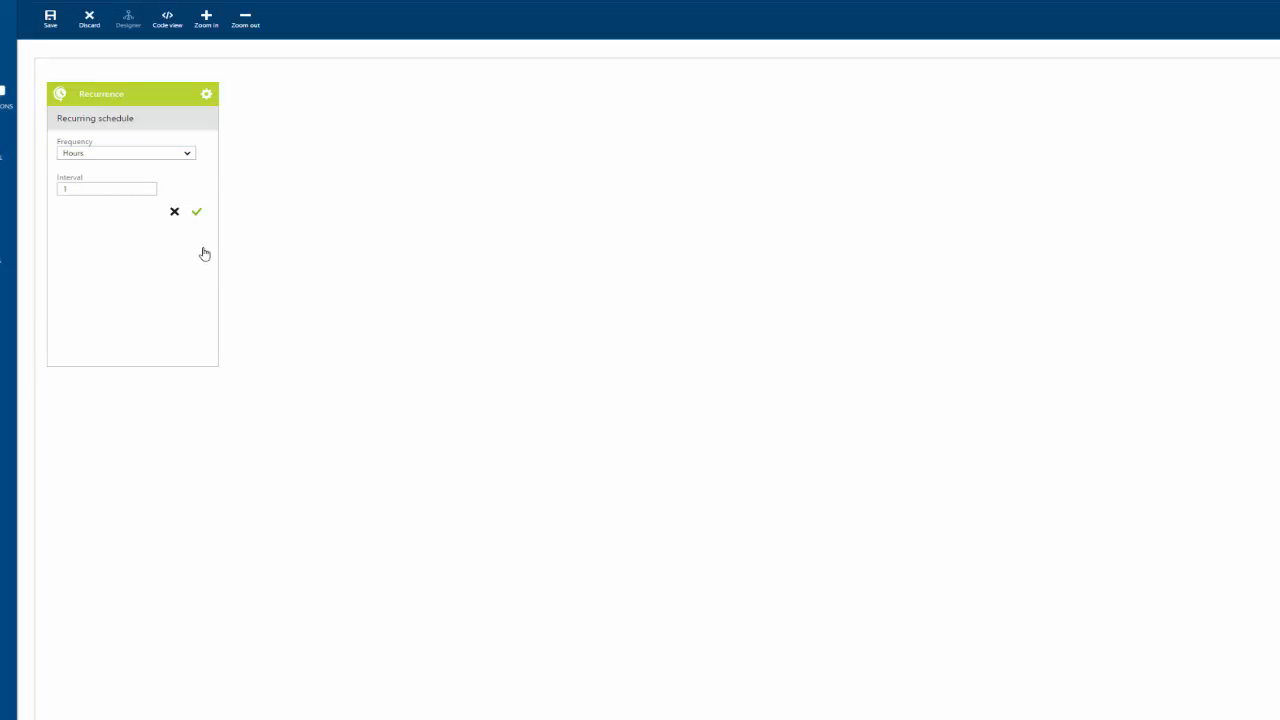
mouse_move(207, 241)
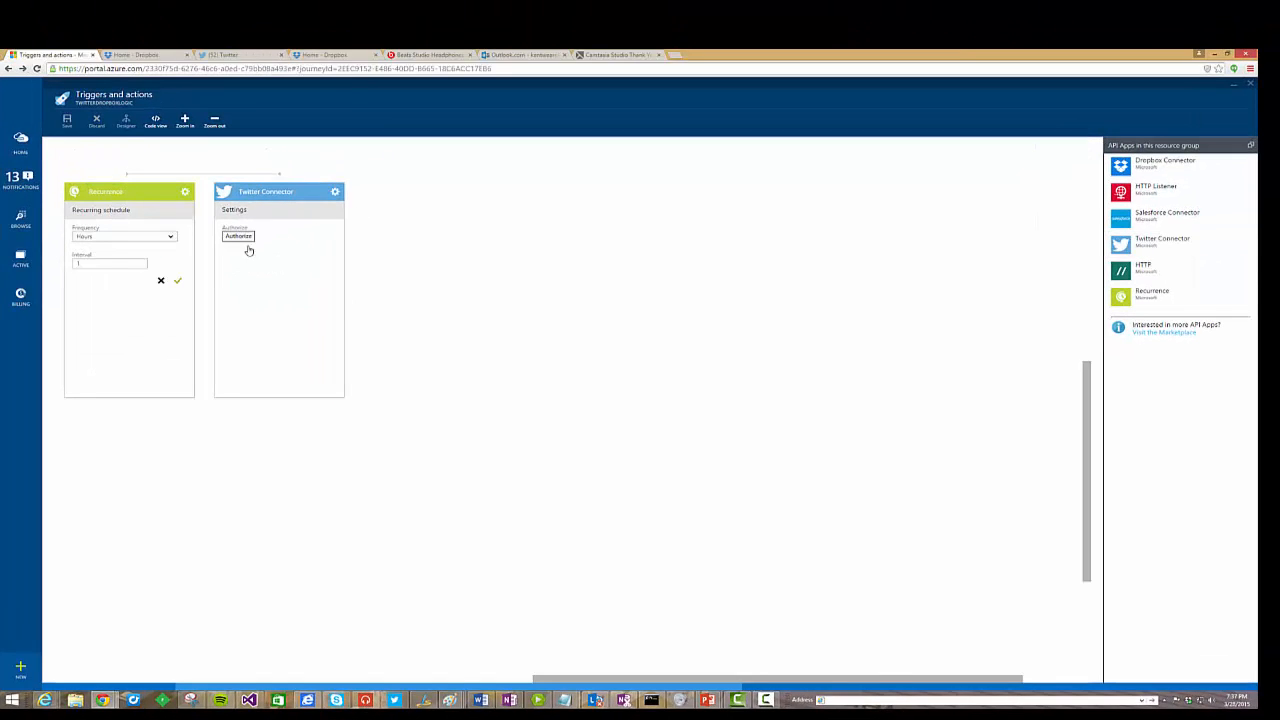
- Authorize the Twitter Connector with a Twitter account and confirm the hourly Recurrence
click(238, 237)
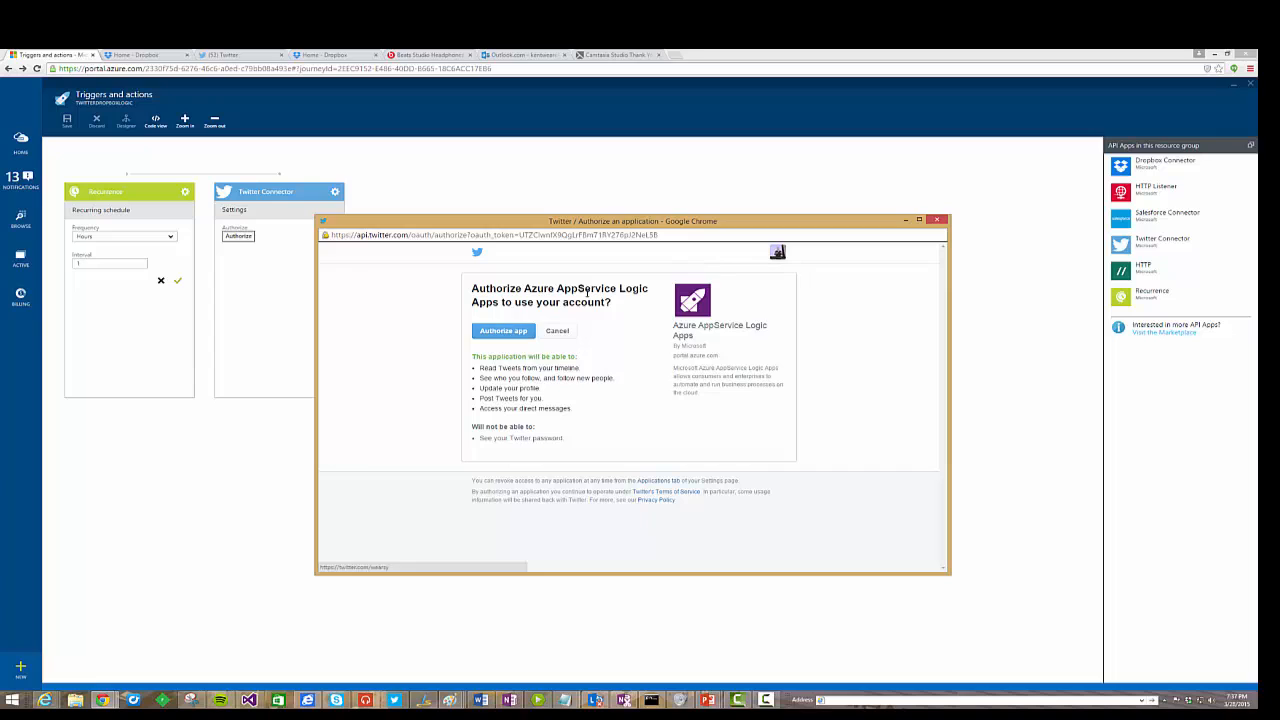
click(503, 330)
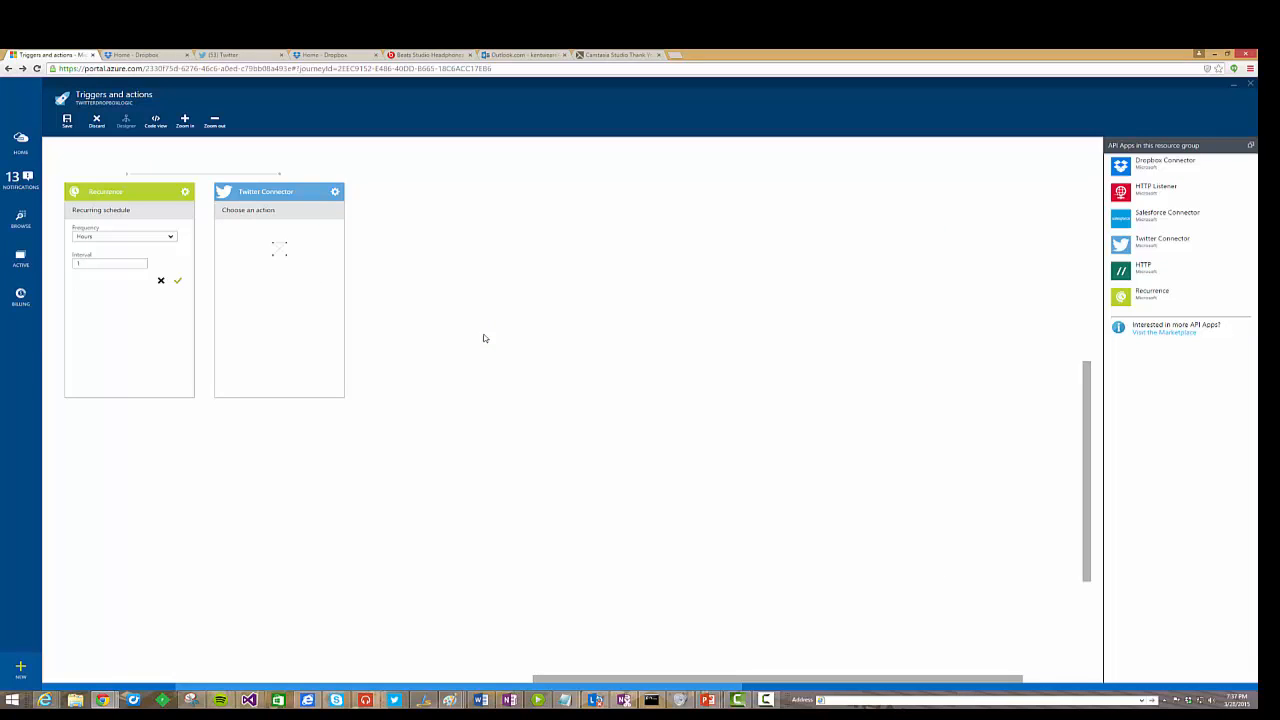
click(248, 210)
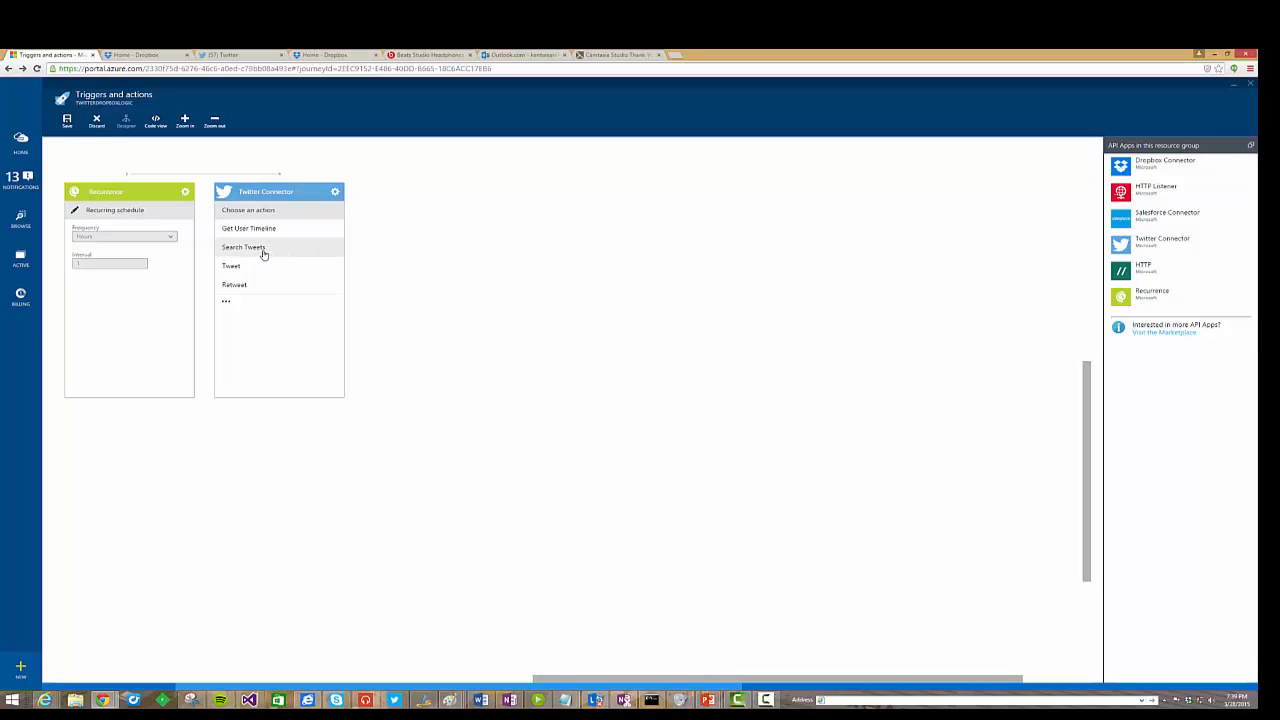
- Set the Twitter Connector action to Search Tweets with query #msbts
click(243, 247)
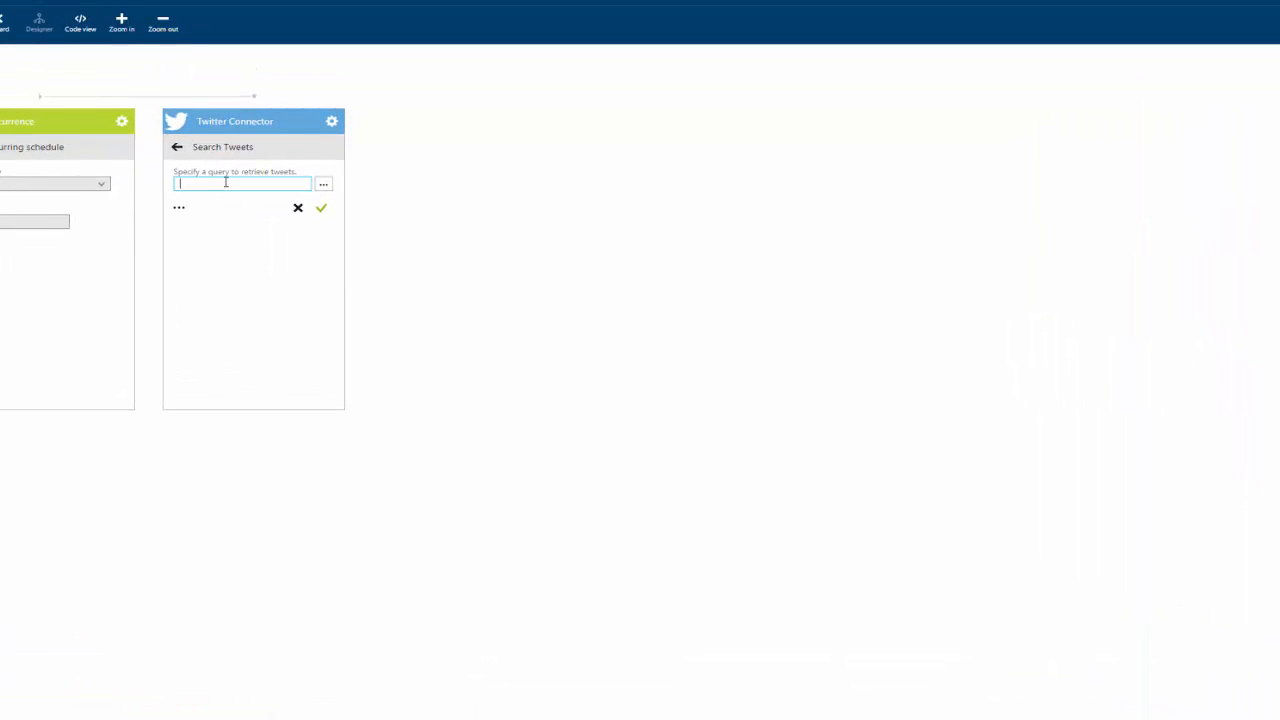
text(#msbts)
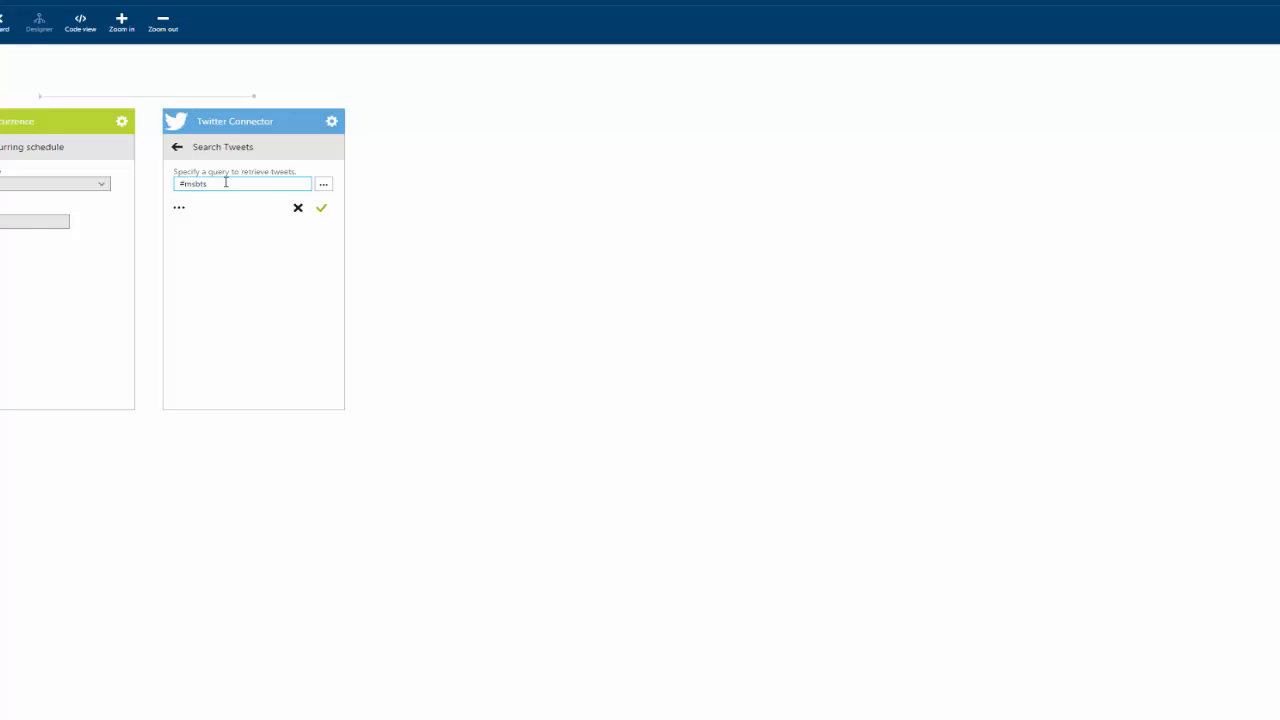
click(321, 208)
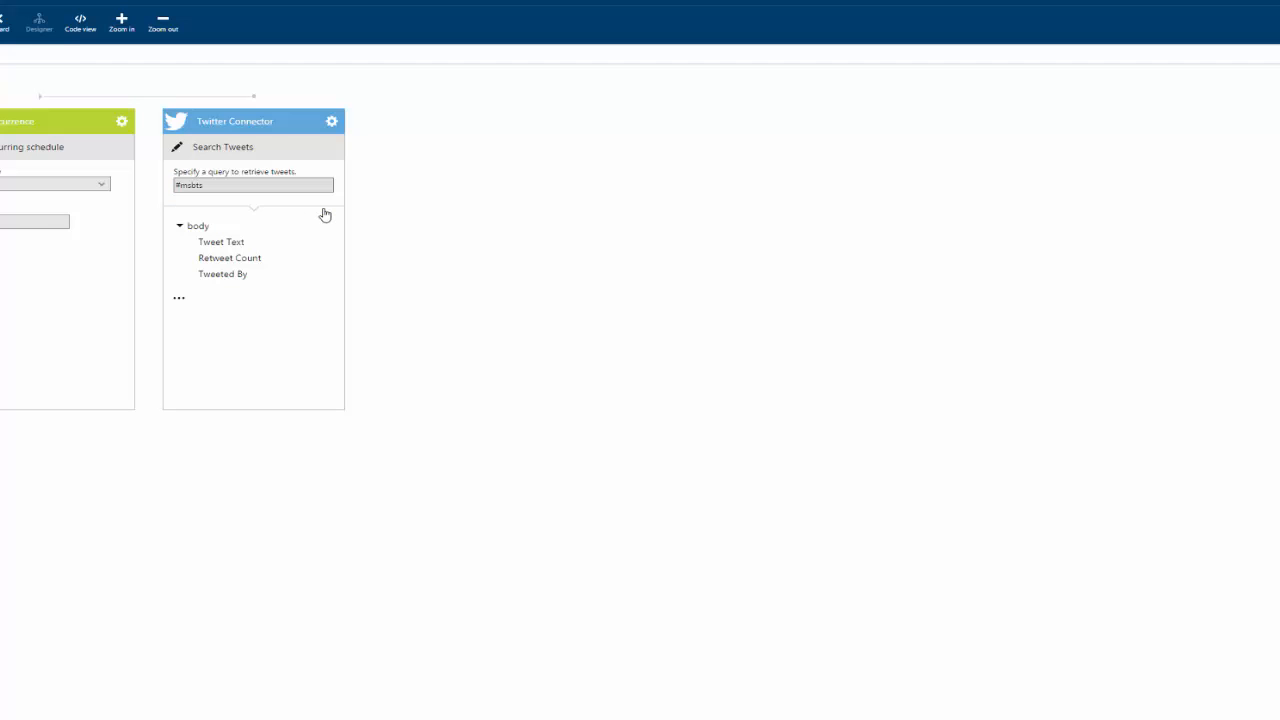
mouse_move(250, 278)
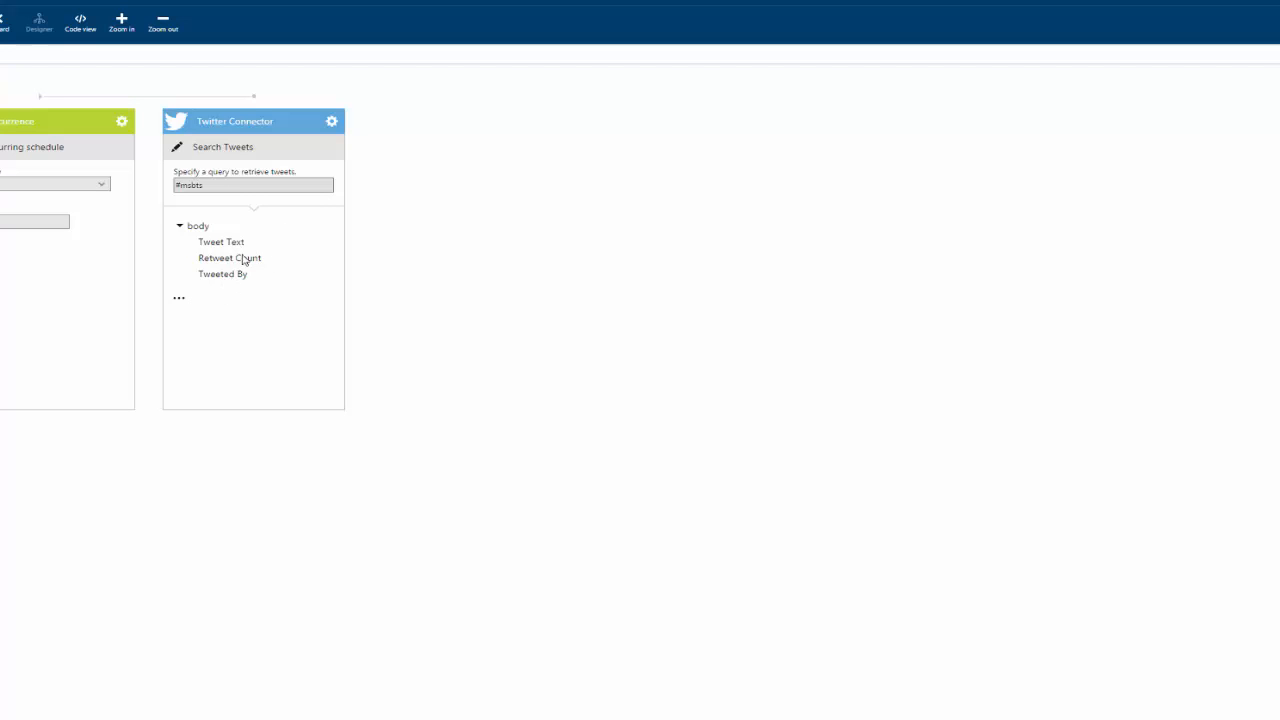
mouse_move(255, 274)
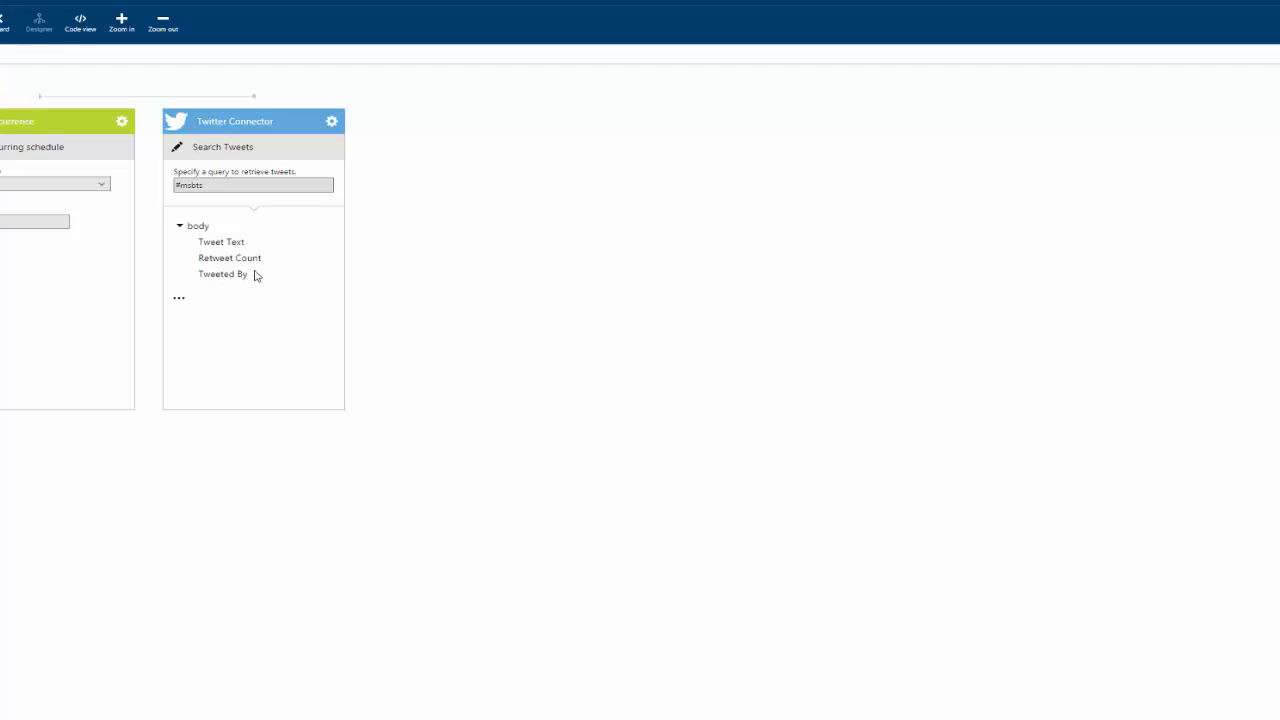
mouse_move(250, 274)
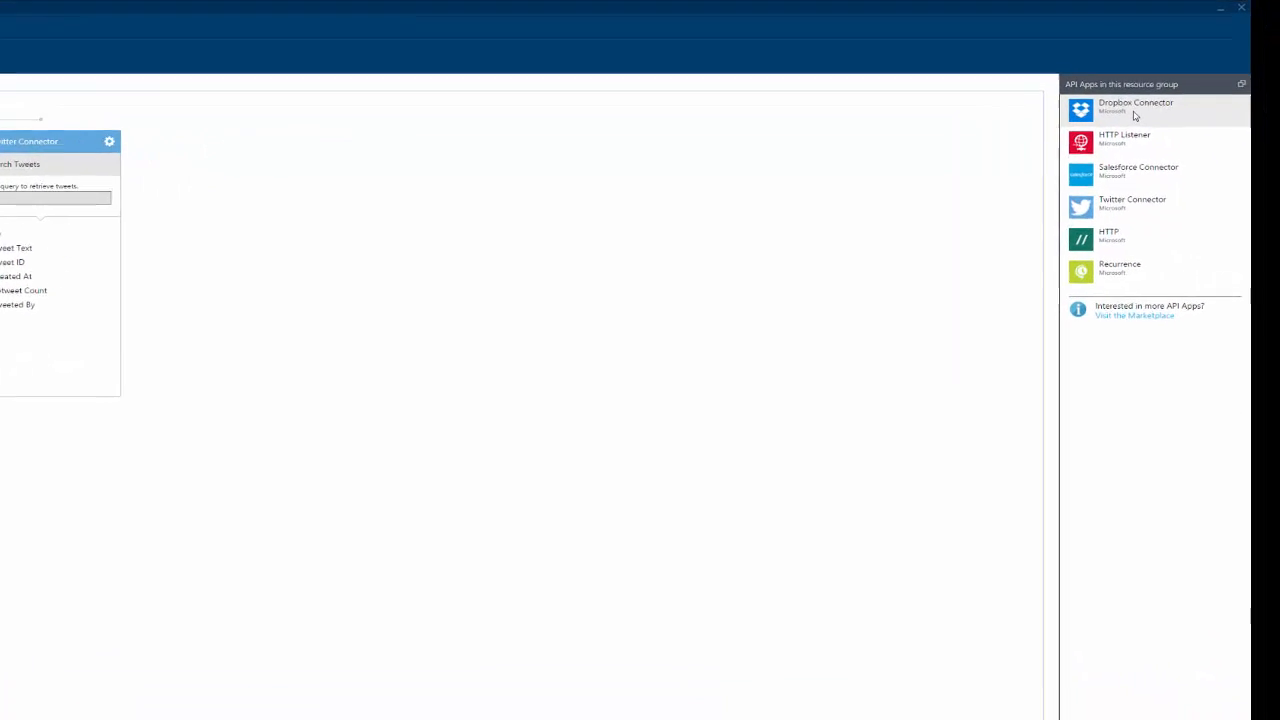
- Add the Dropbox Connector after the Twitter step and grant it Dropbox access
click(1136, 107)
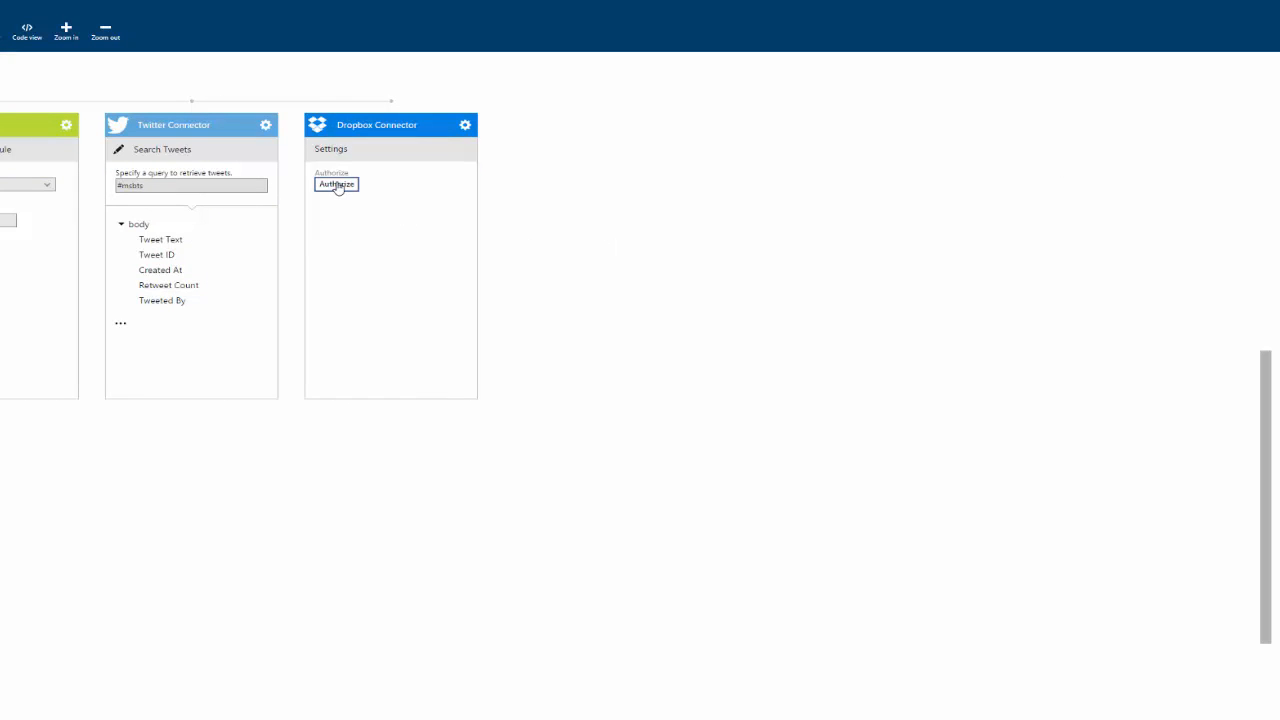
click(336, 184)
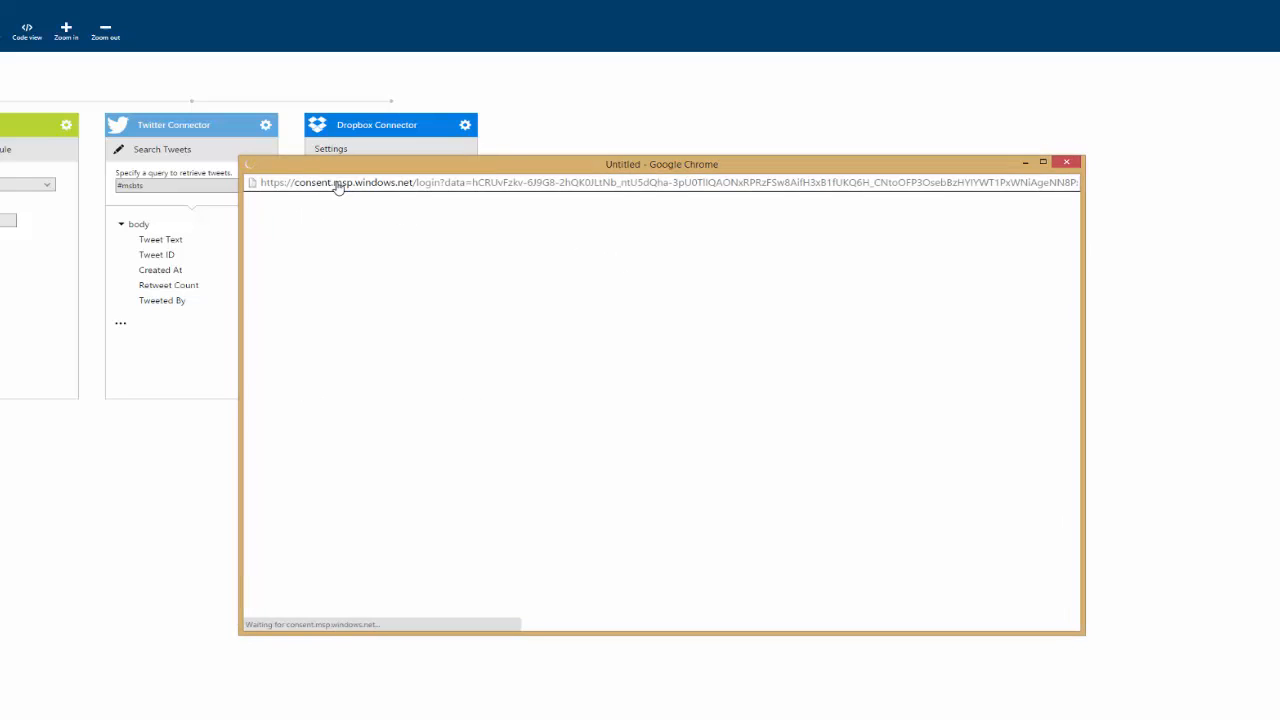
click(1066, 162)
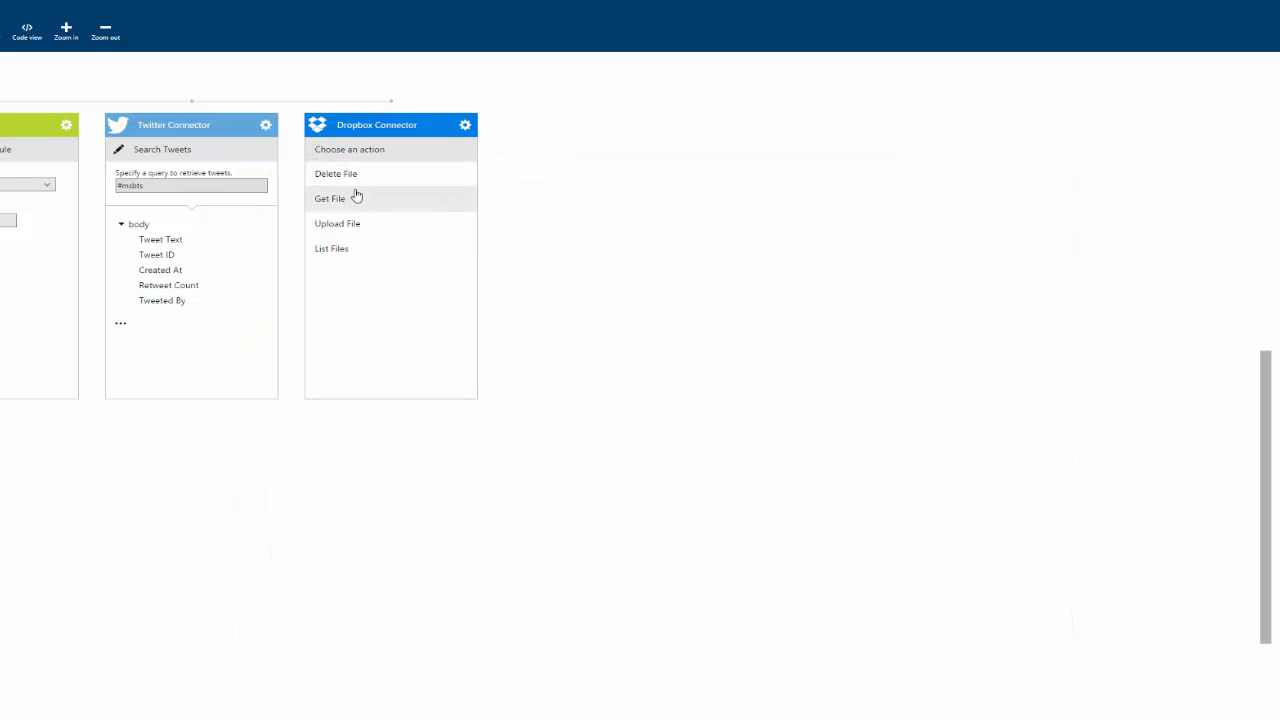
mouse_move(348, 228)
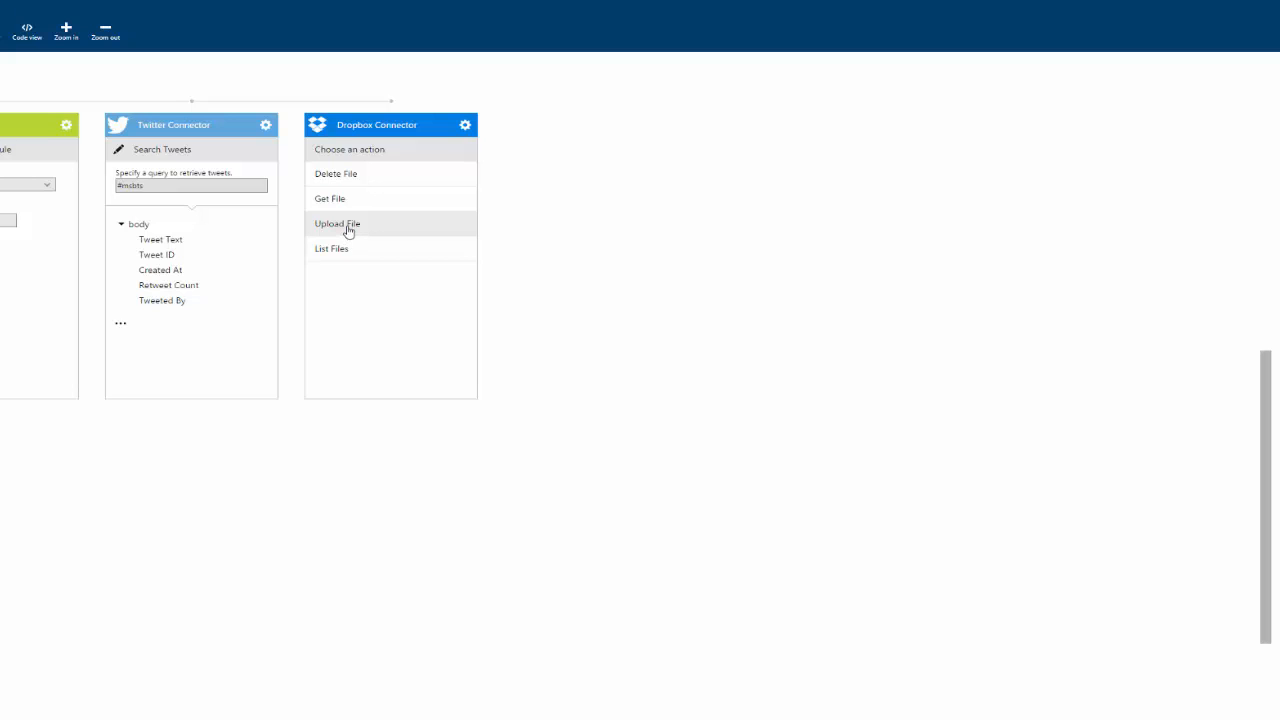
- Choose the Upload File action with file path /tweets.txt
click(338, 223)
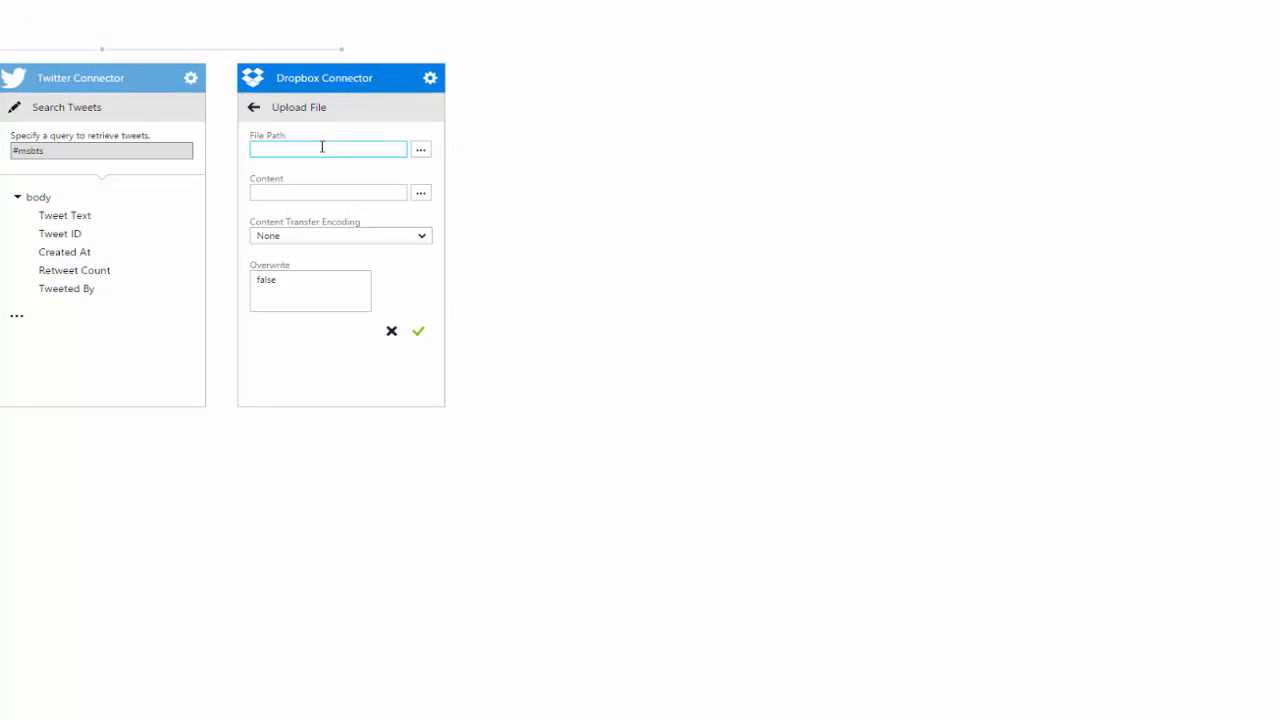
text(/)
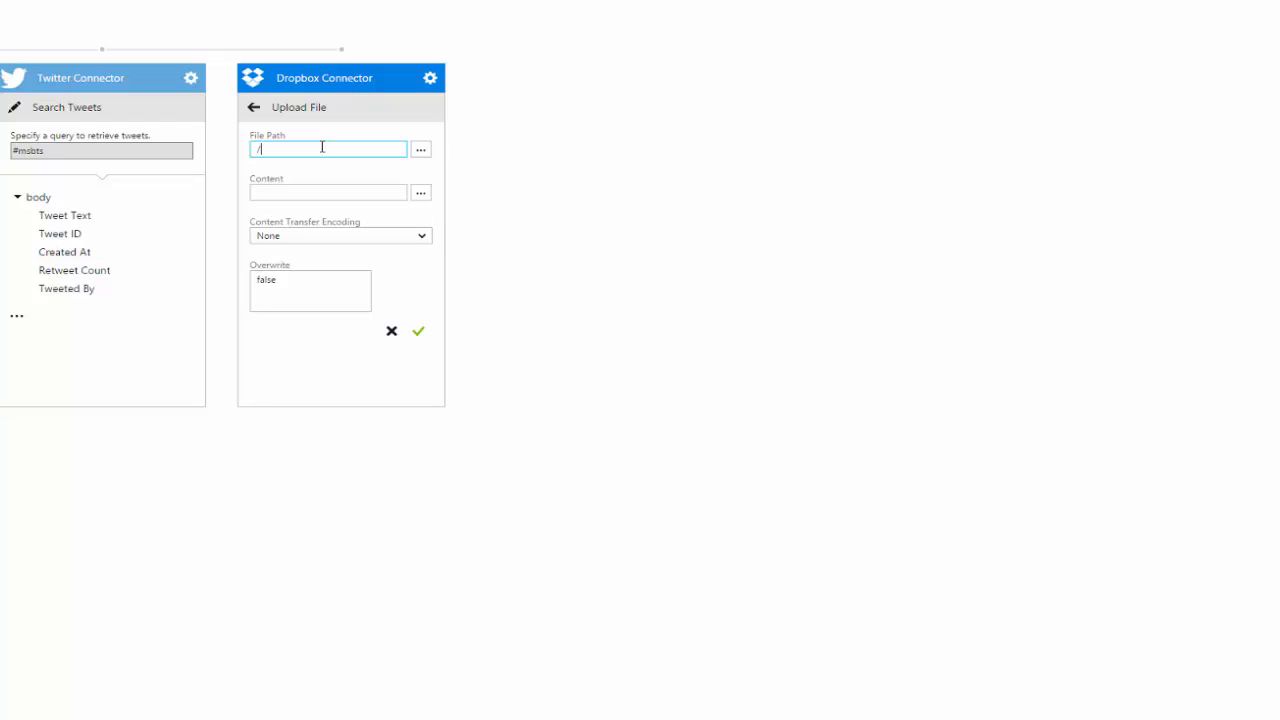
text(tweets)
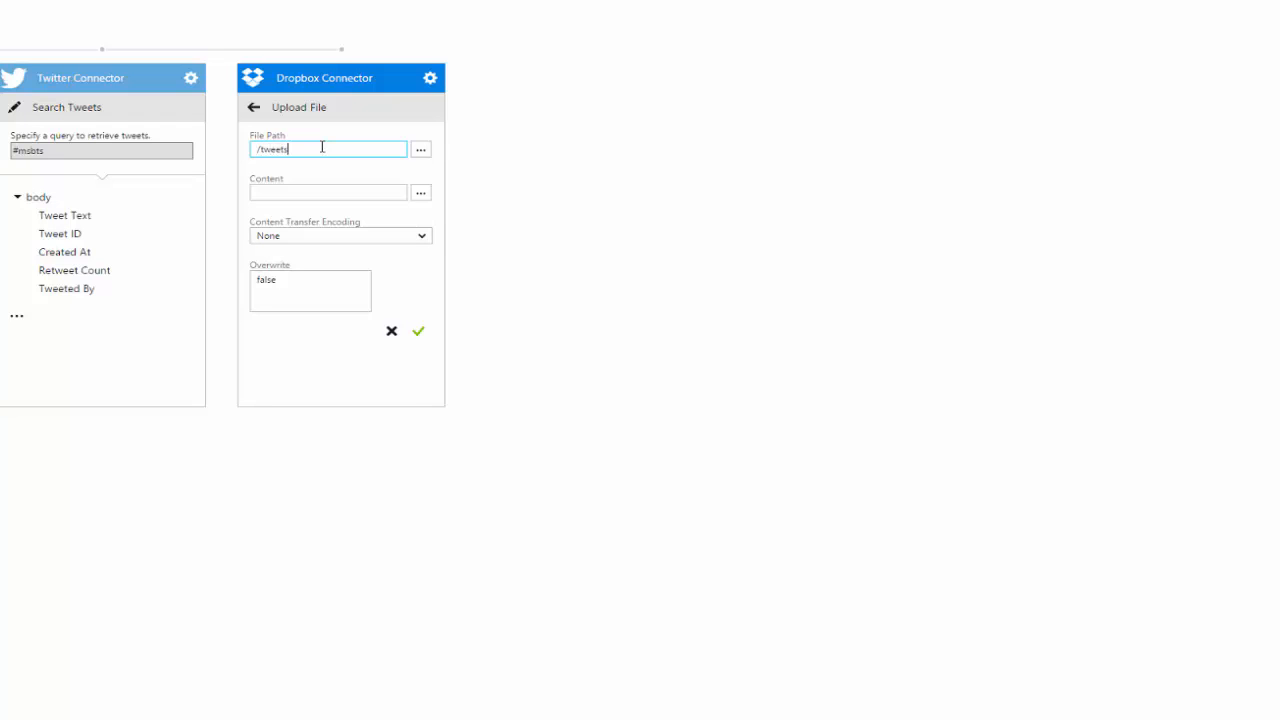
text(.txt)
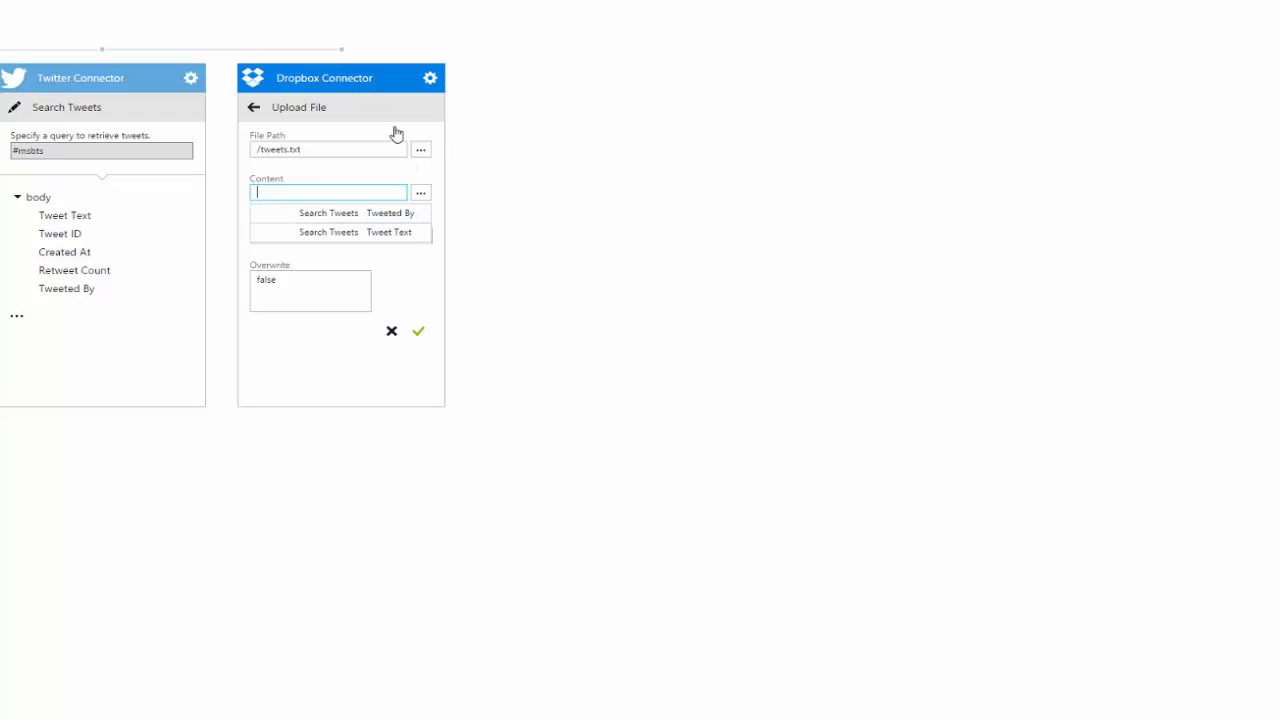
- Use Search Tweets Tweet Text as content, set Overwrite to true, and confirm
click(360, 232)
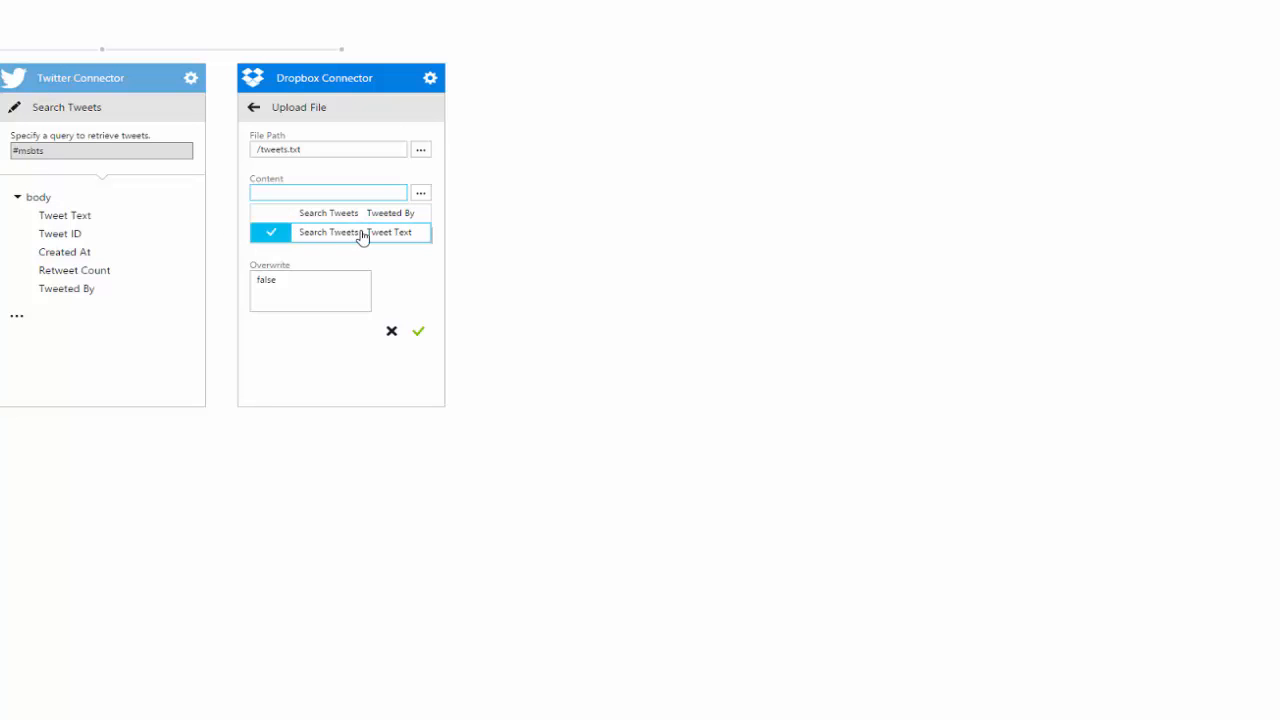
mouse_move(379, 241)
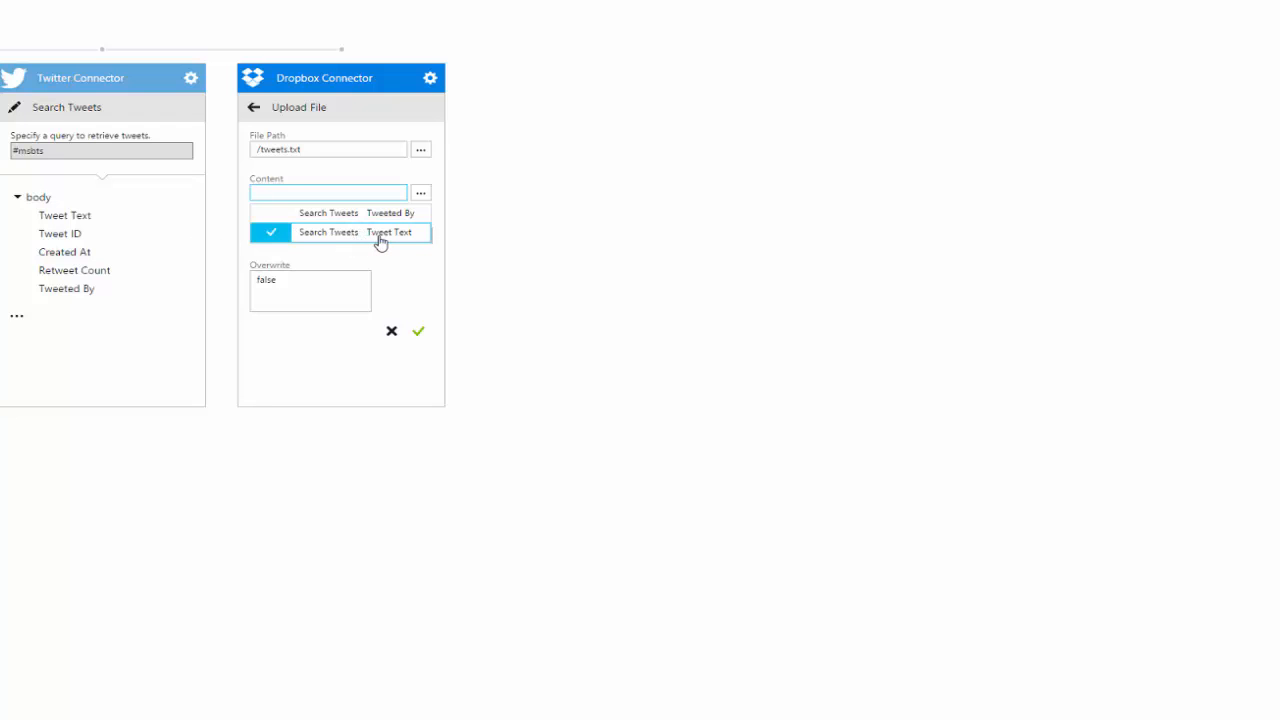
click(388, 232)
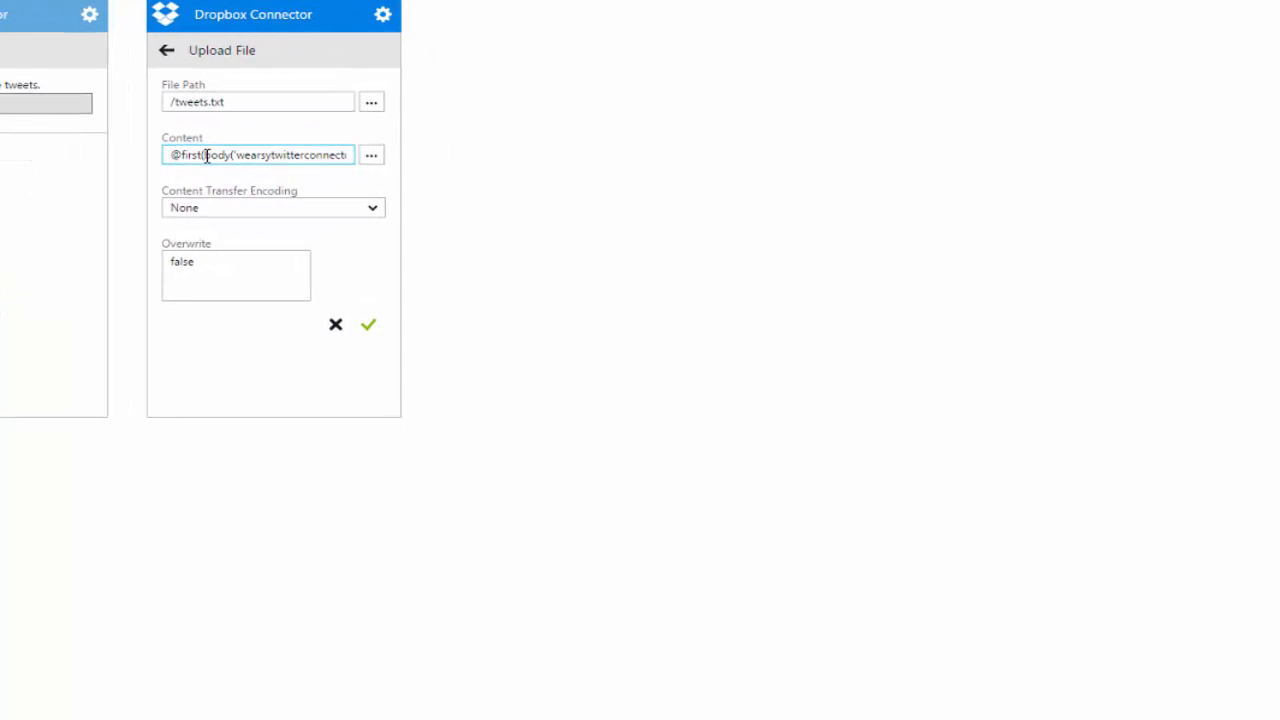
double_click(184, 154)
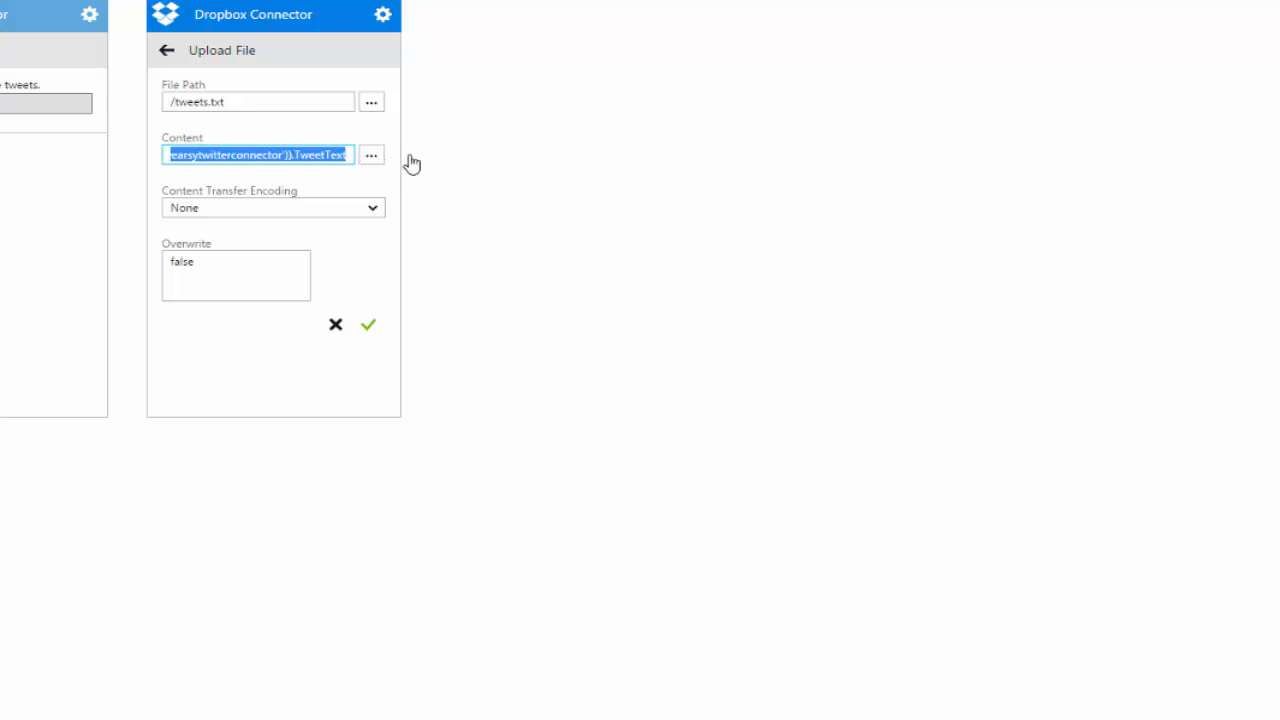
mouse_move(408, 202)
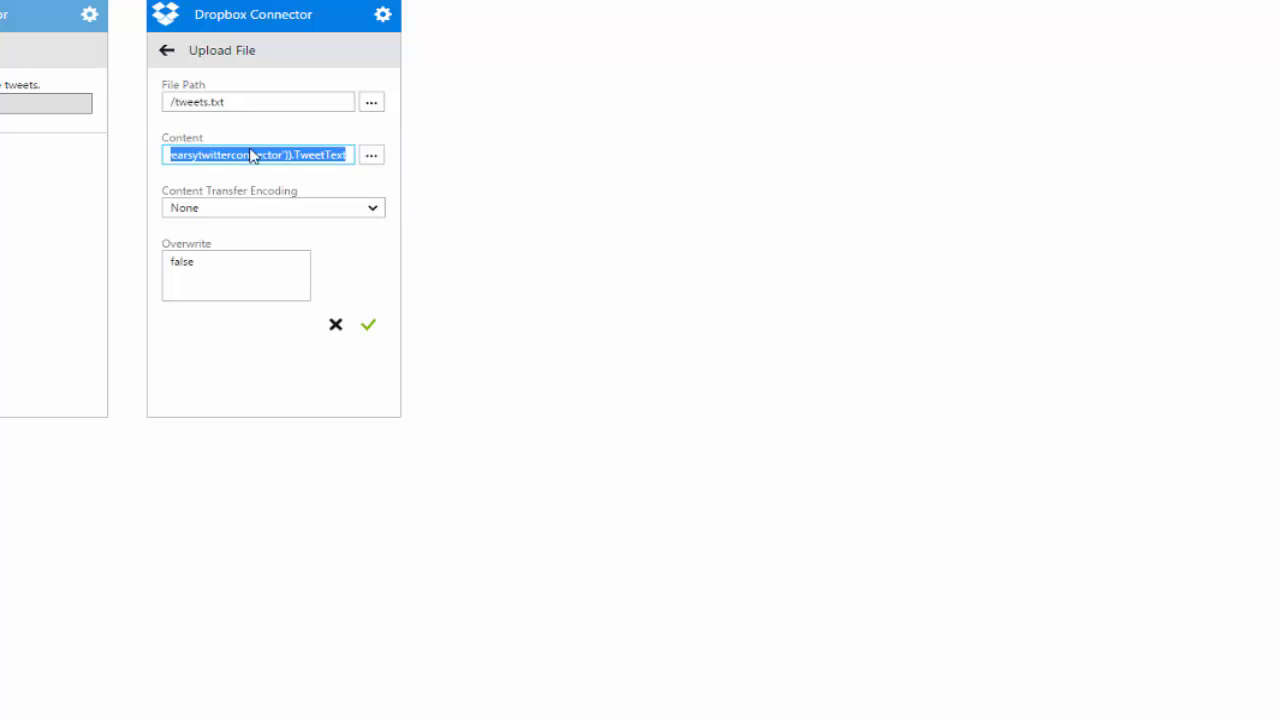
click(236, 275)
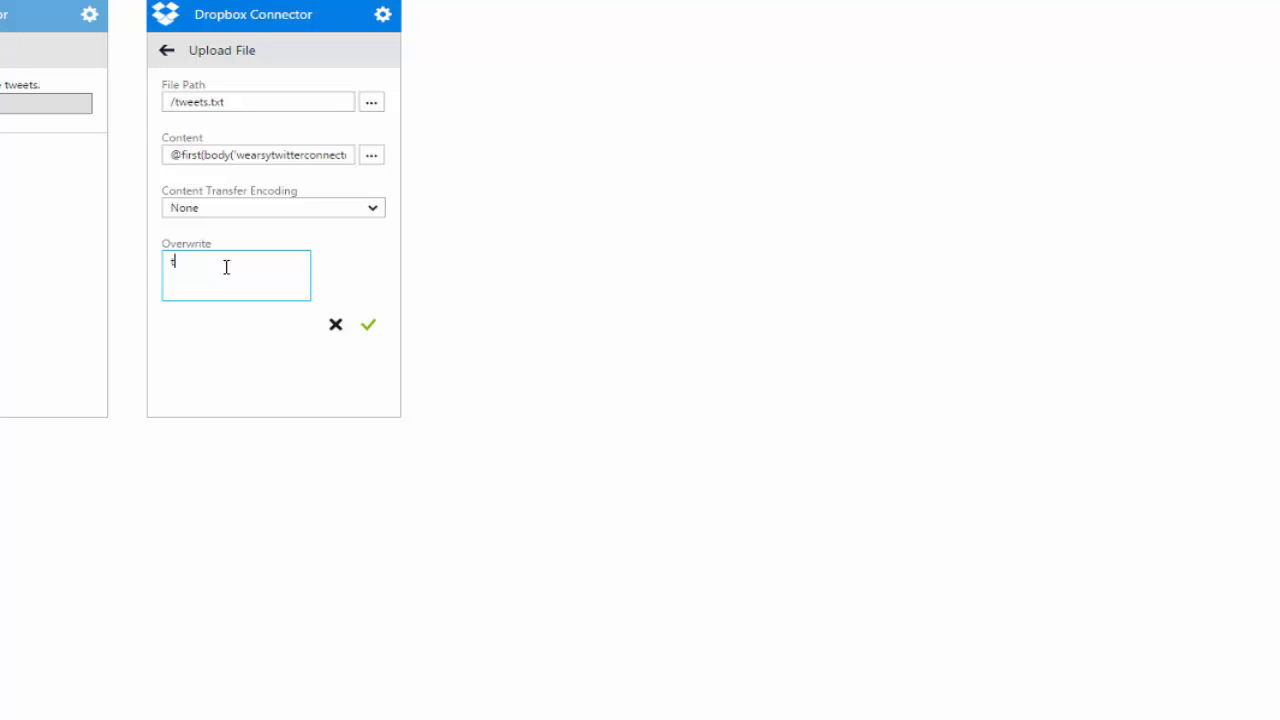
text(true)
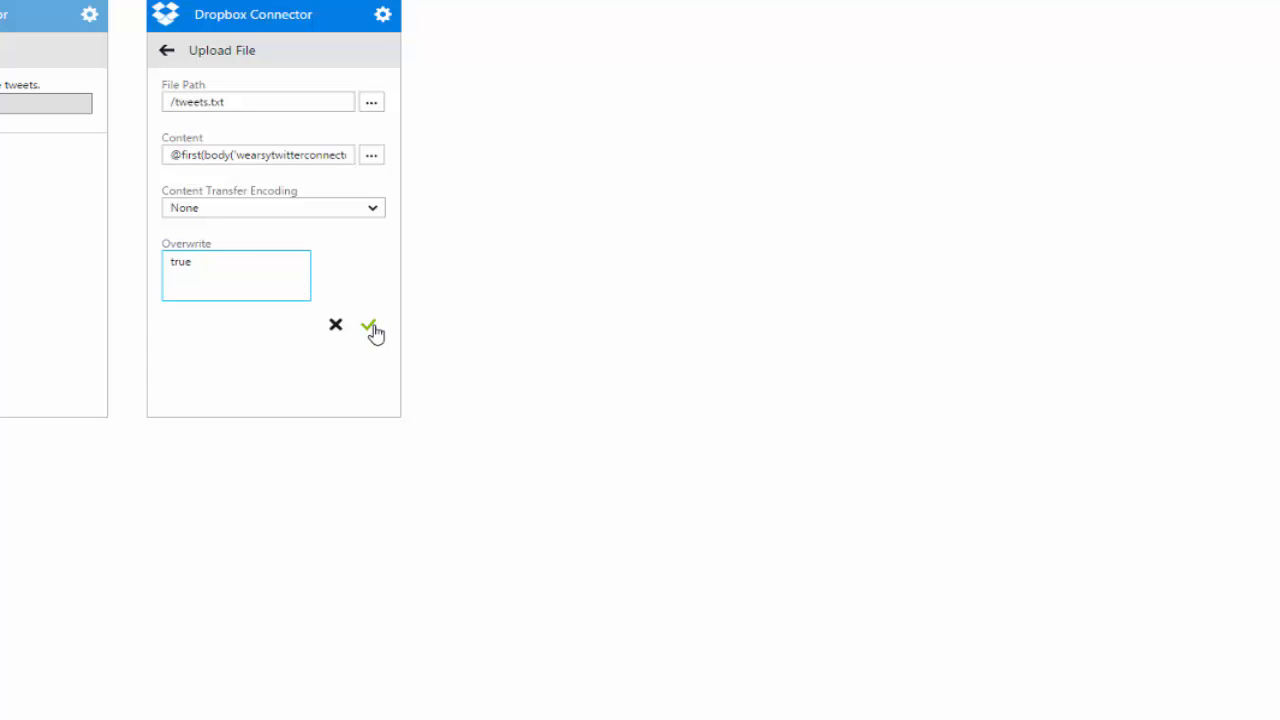
click(372, 325)
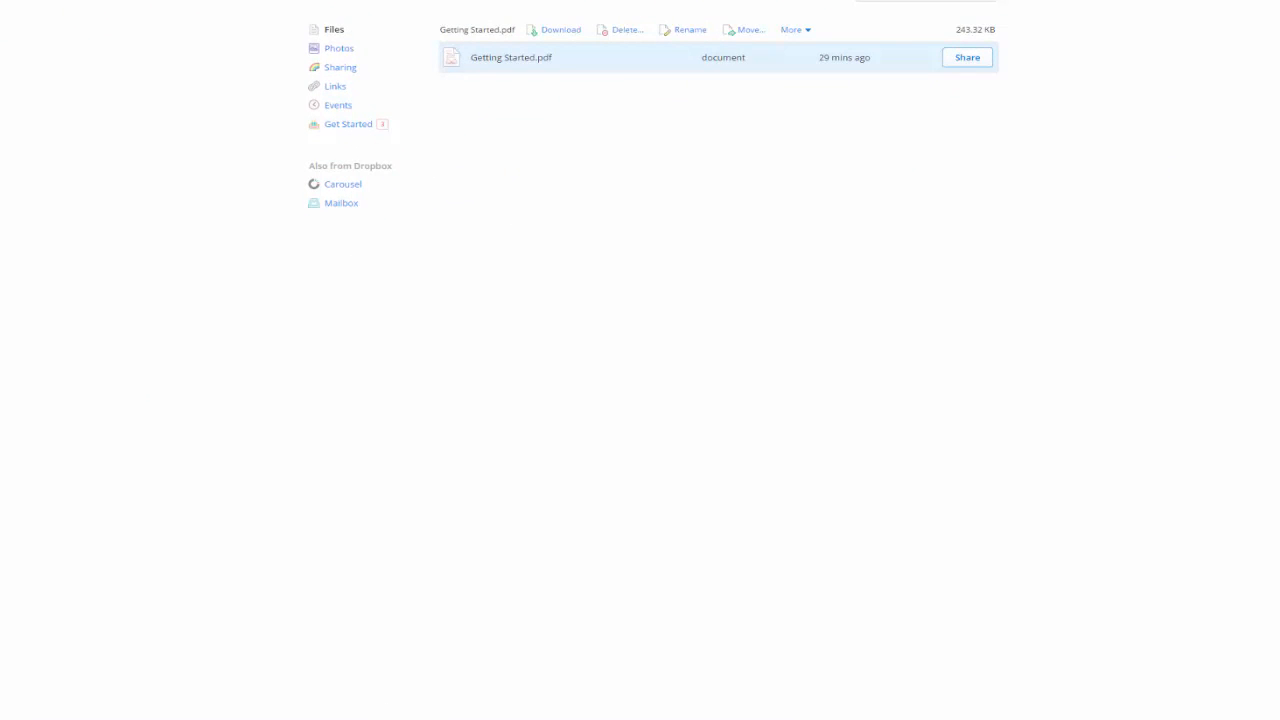
- Verify Dropbox holds only Getting Started.pdf, then save the logic app in the designer
click(626, 29)
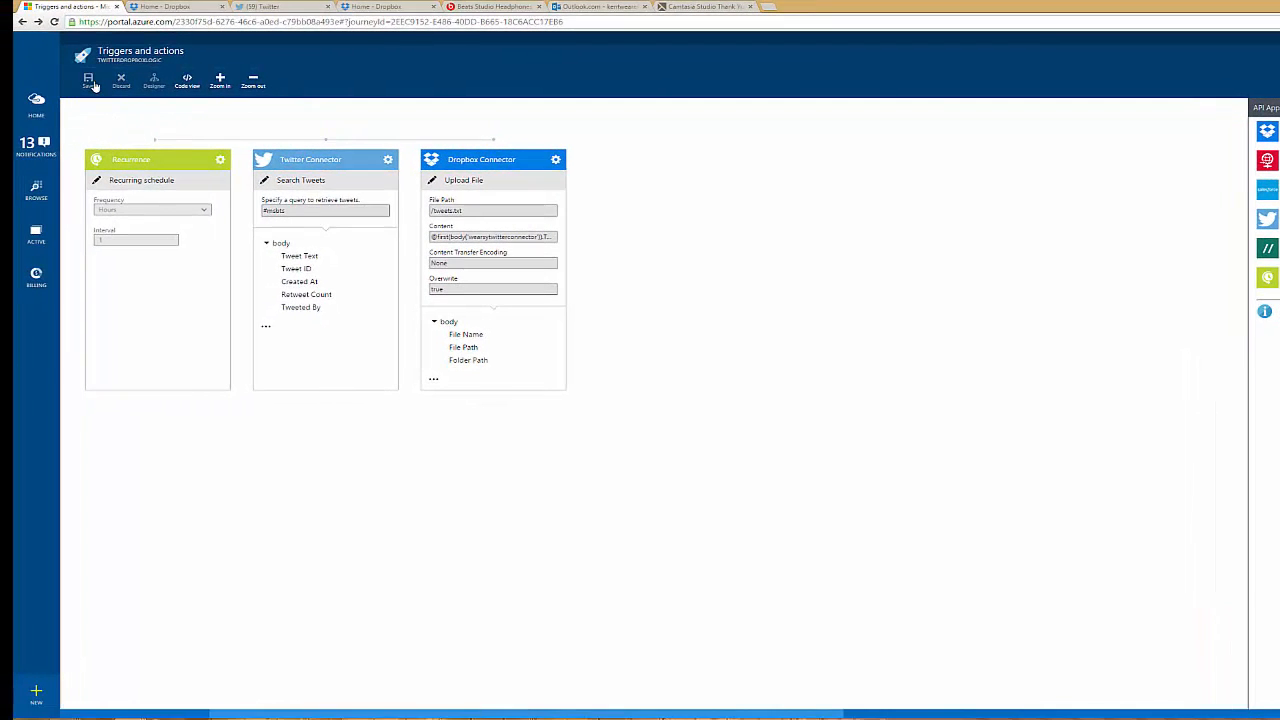
click(187, 82)
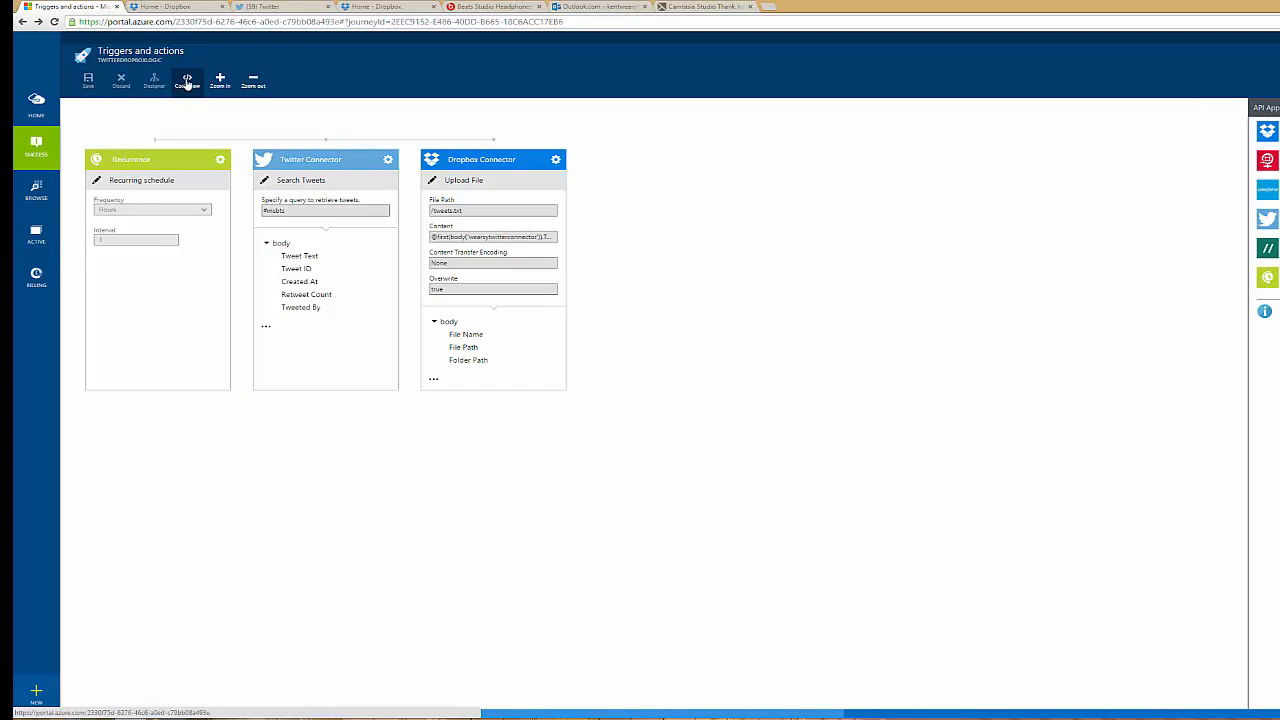
- Browse the TwitterDropBoxLogic JSON definition in Code view
click(187, 80)
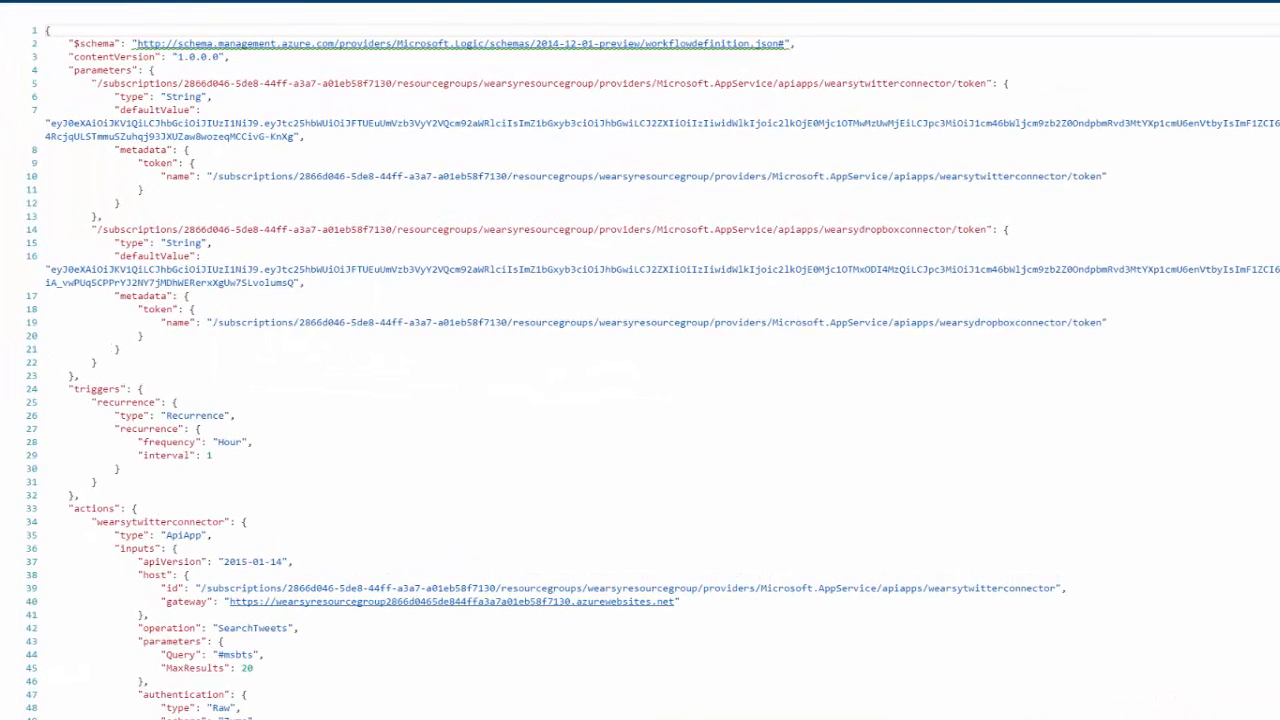
scroll(down, 3)
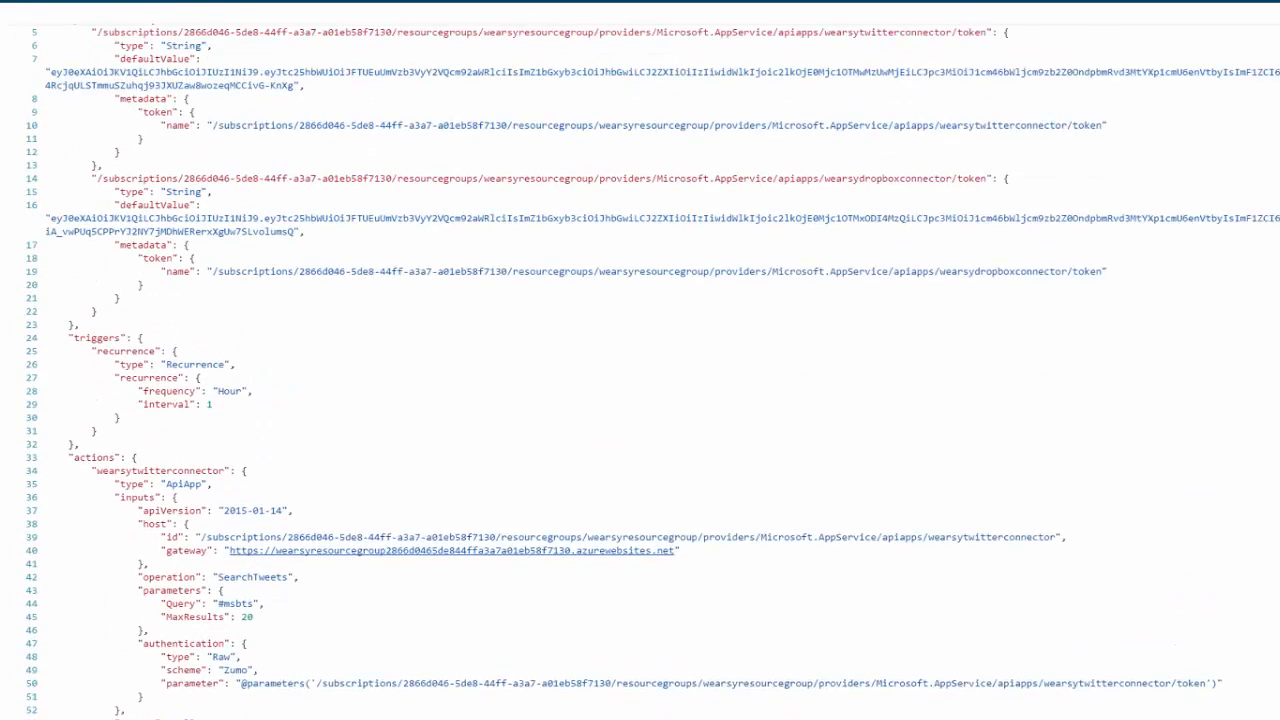
scroll(up, 3)
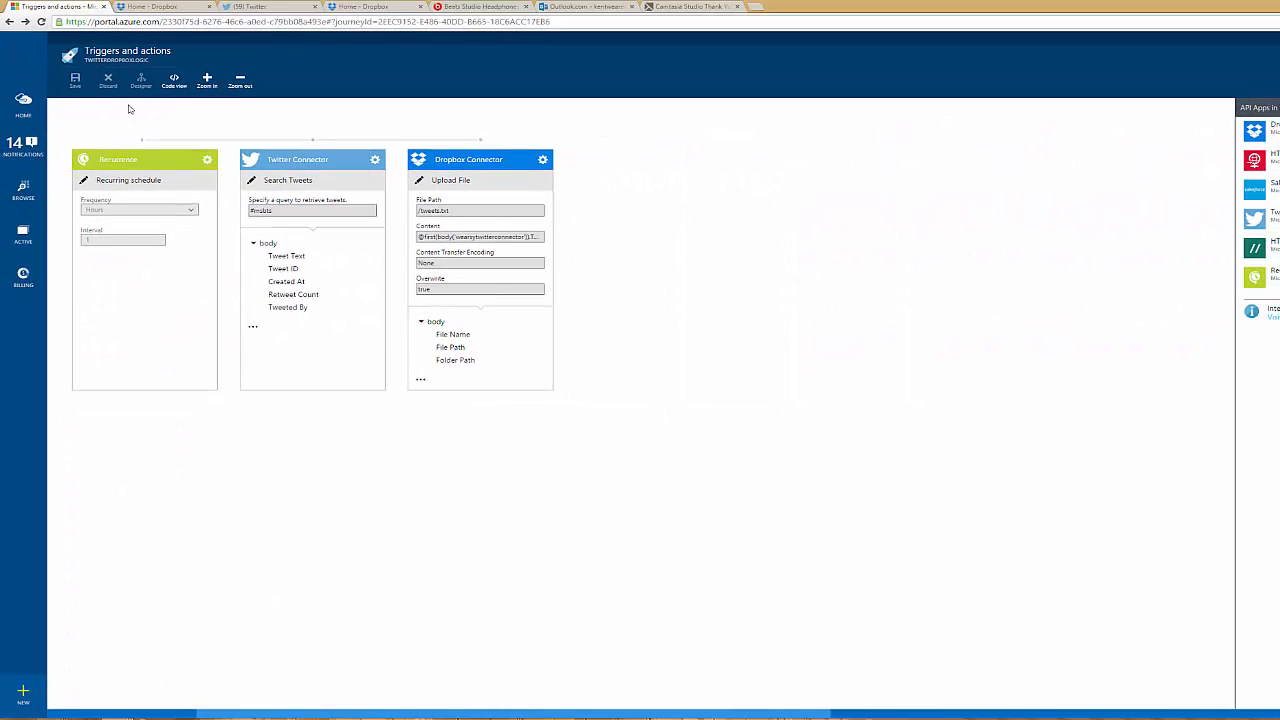
mouse_move(23, 188)
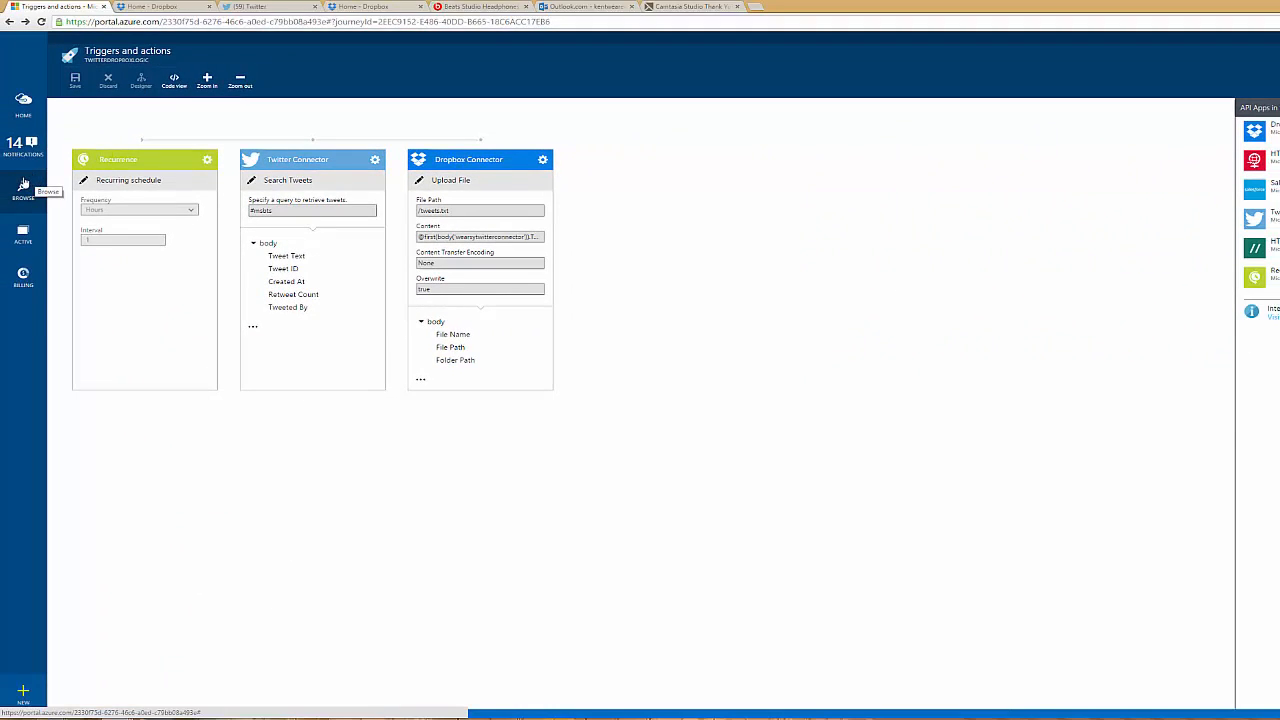
- Reopen the TwitterDropBoxLogic logic app from the Recent list under Browse
click(23, 190)
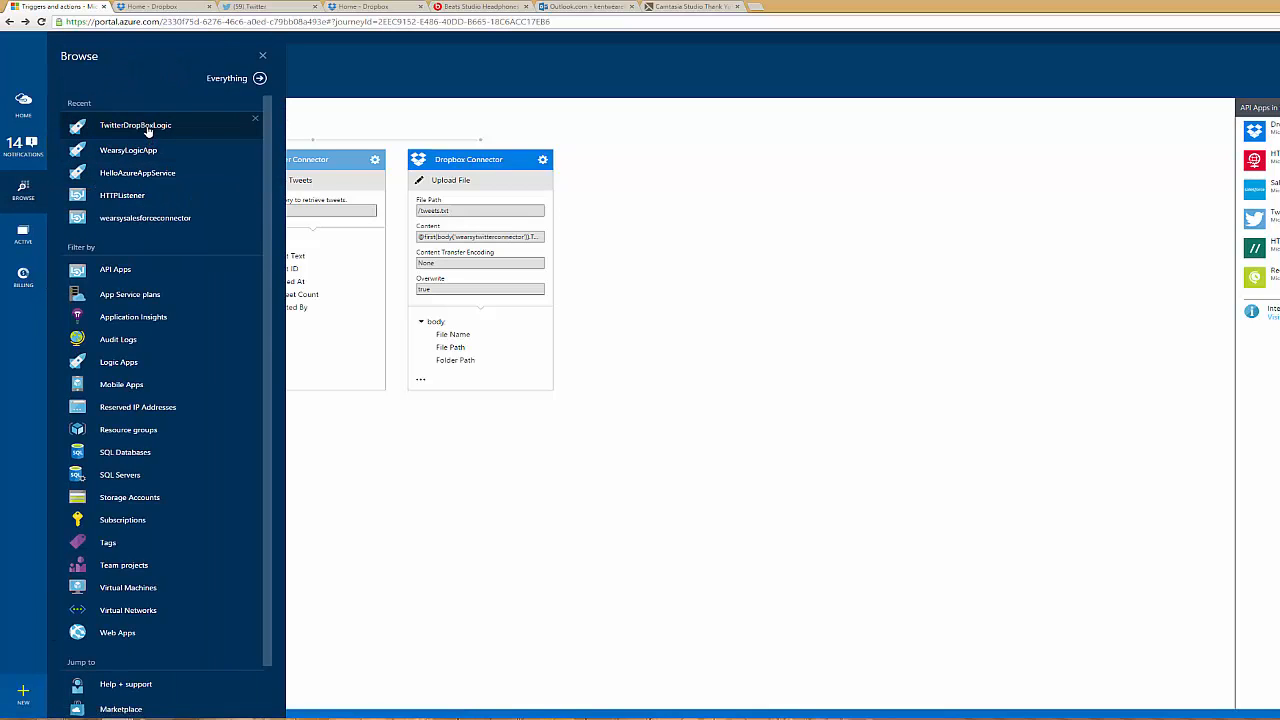
click(135, 125)
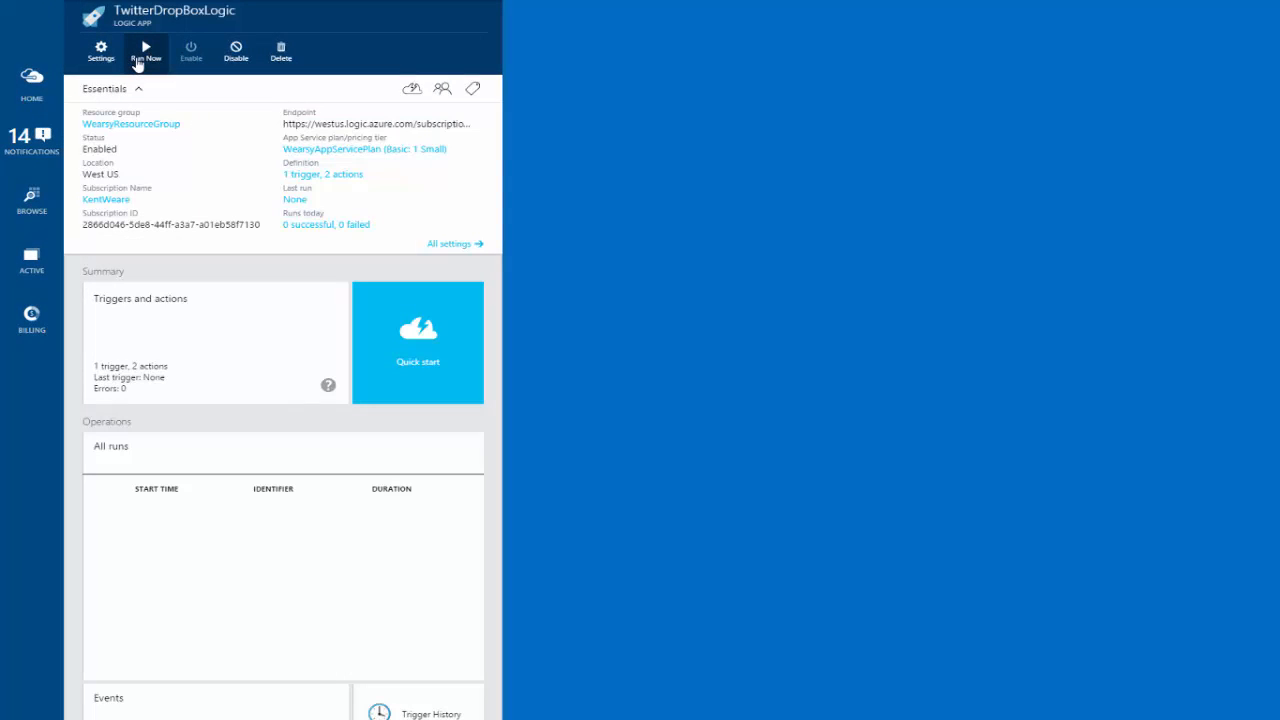
mouse_move(146, 52)
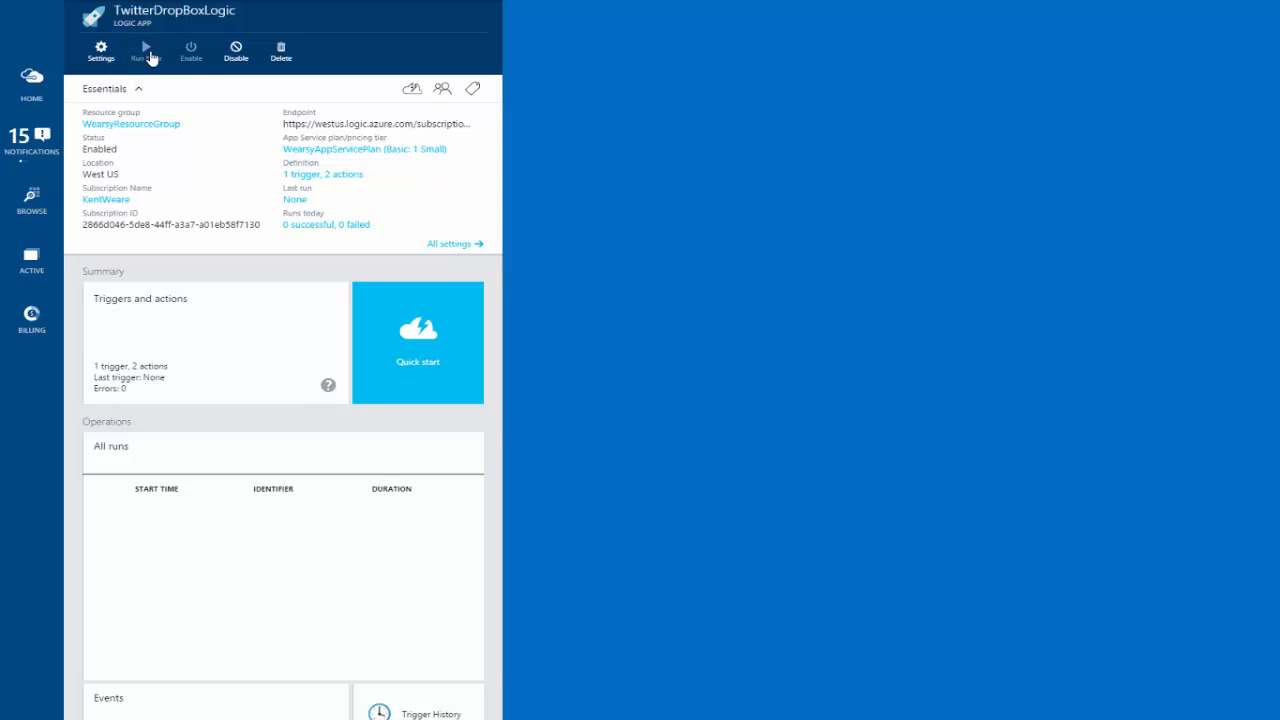
- Run TwitterDropBoxLogic now and inspect its 236-millisecond run from 3/28/2015 7:41 PM
click(146, 47)
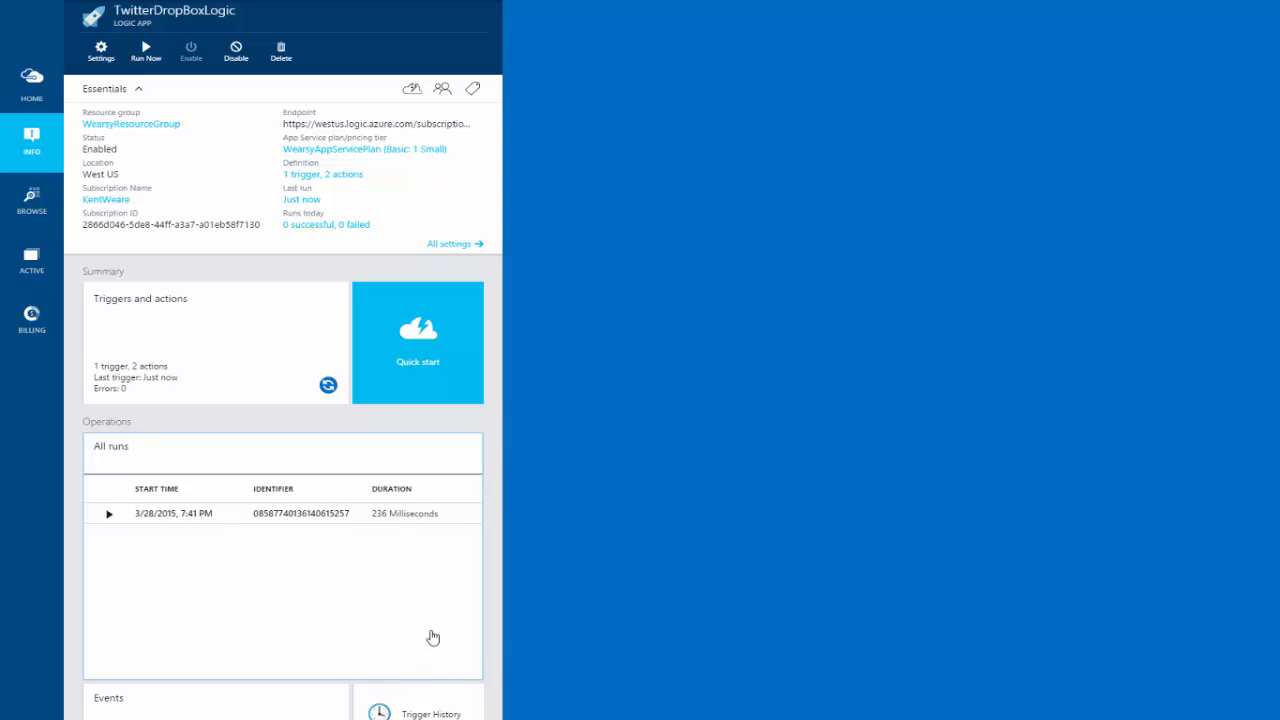
click(265, 513)
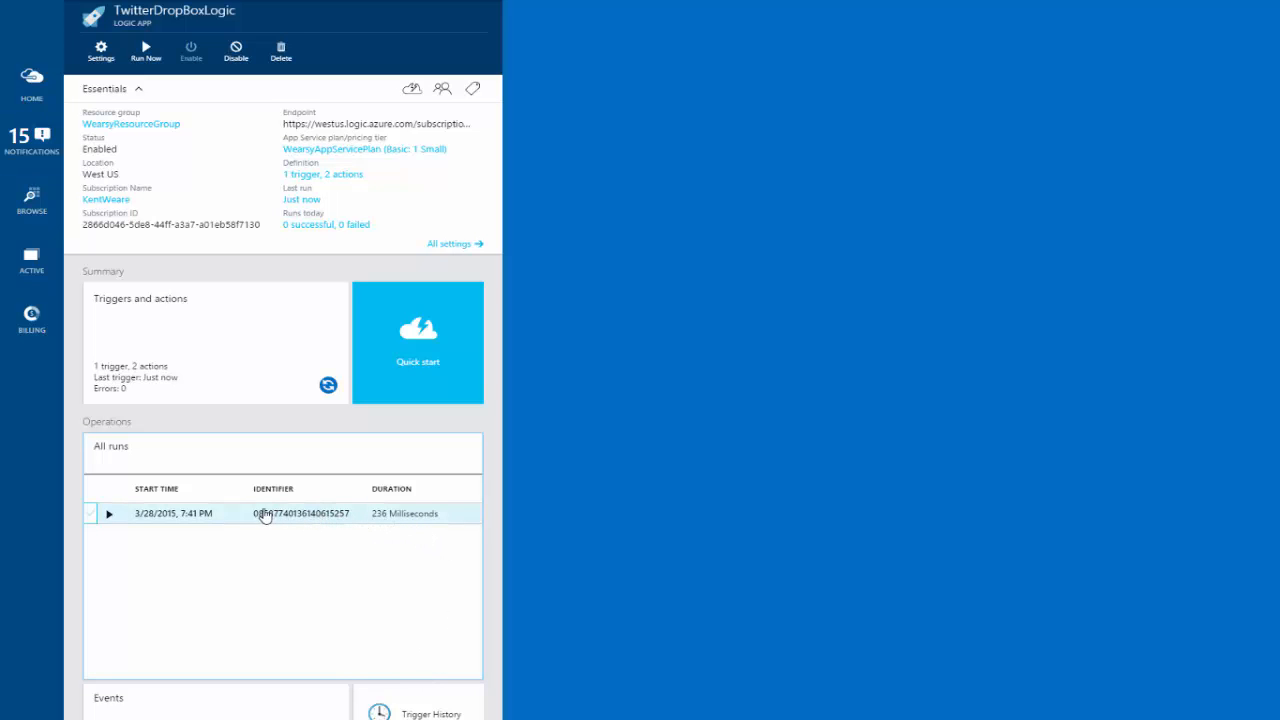